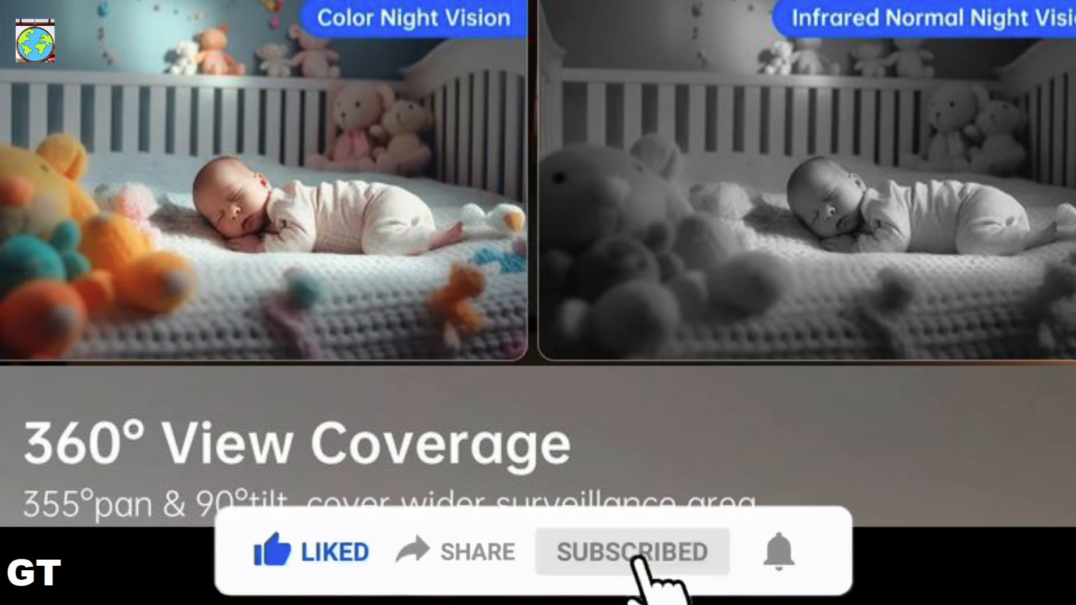
mouse_move(779, 577)
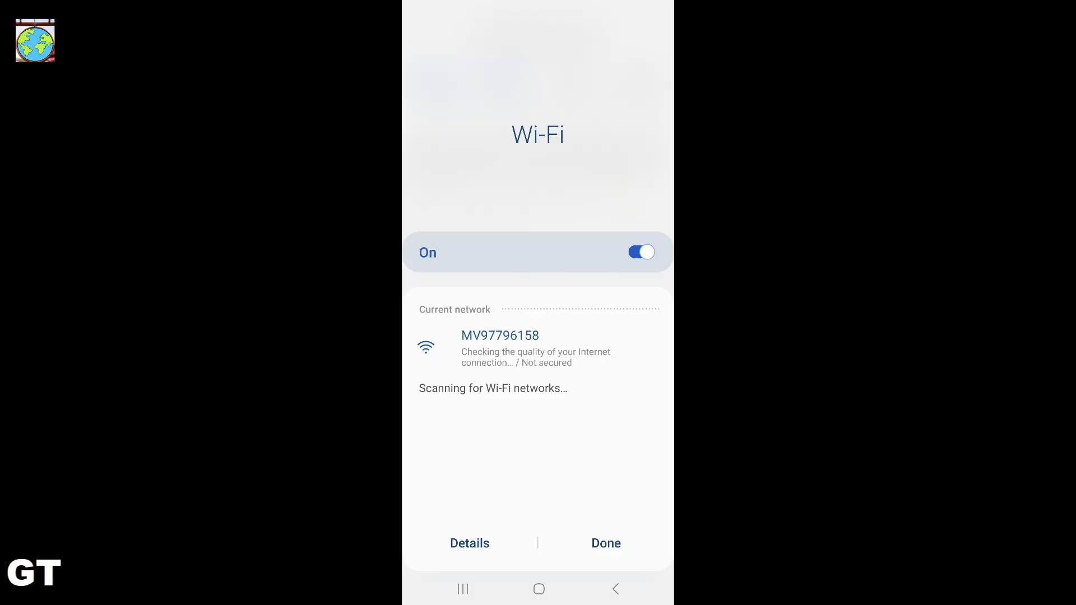
Finish joining the camera's MV97796158 Wi-Fi network so V380 Pro can stream camera 97796158
left_click(605, 543)
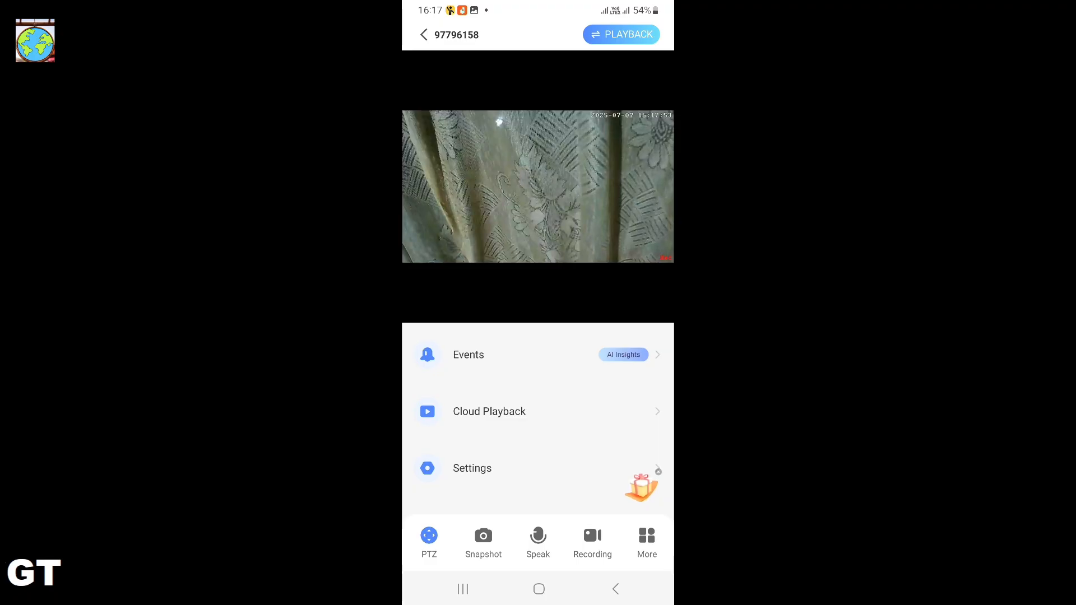
left_click(471, 468)
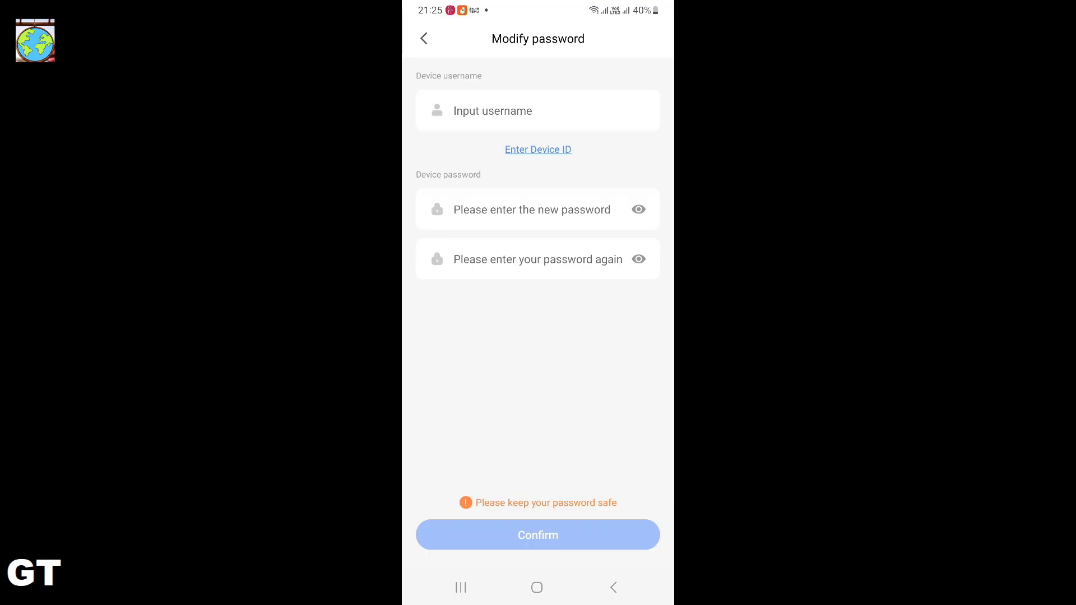
left_click(538, 110)
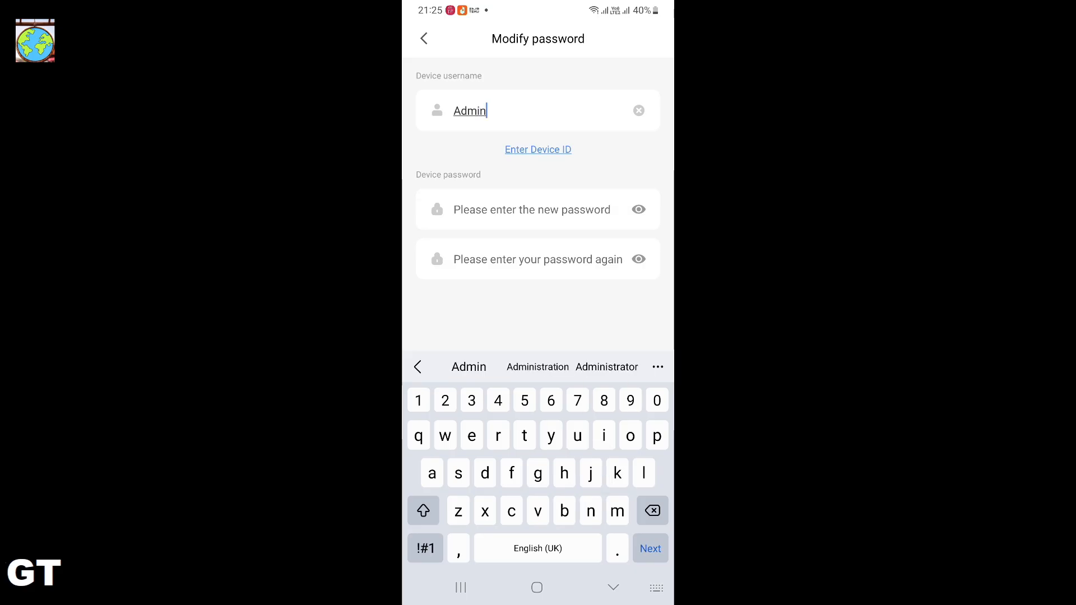
left_click(424, 511)
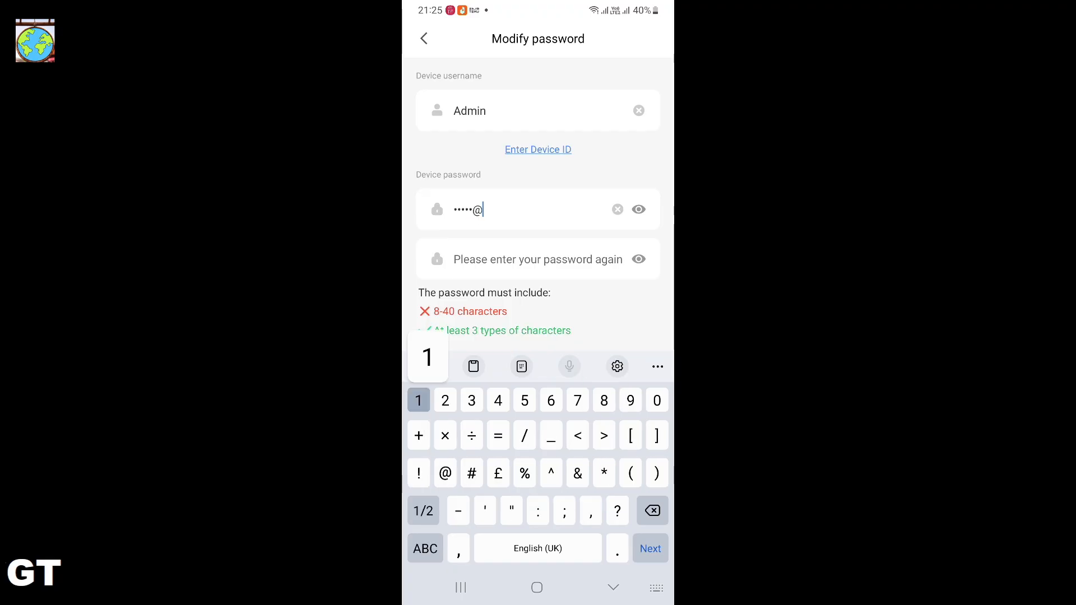
type("3")
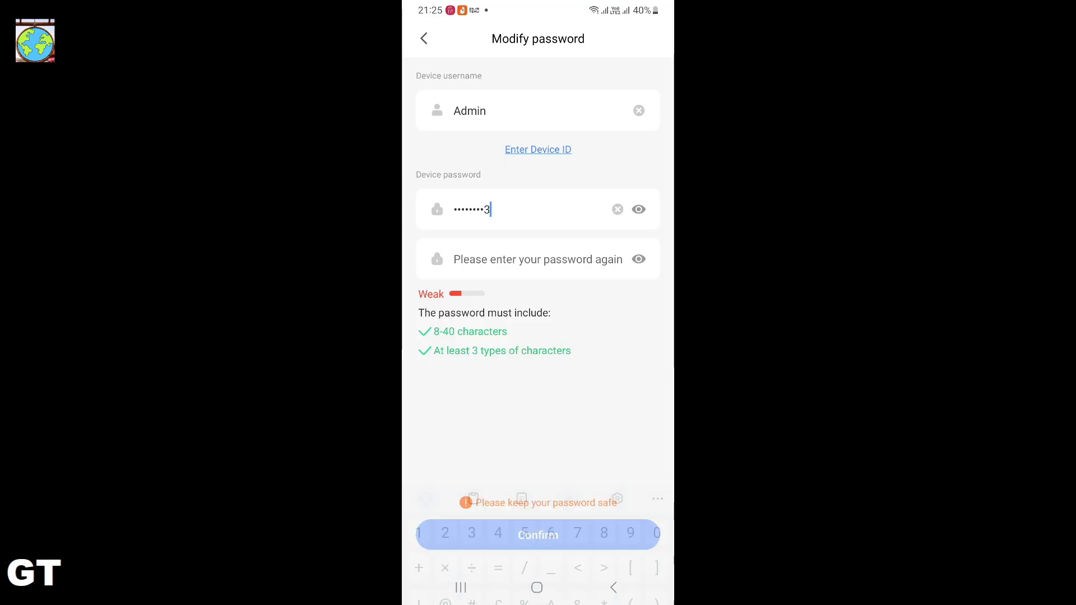
left_click(638, 209)
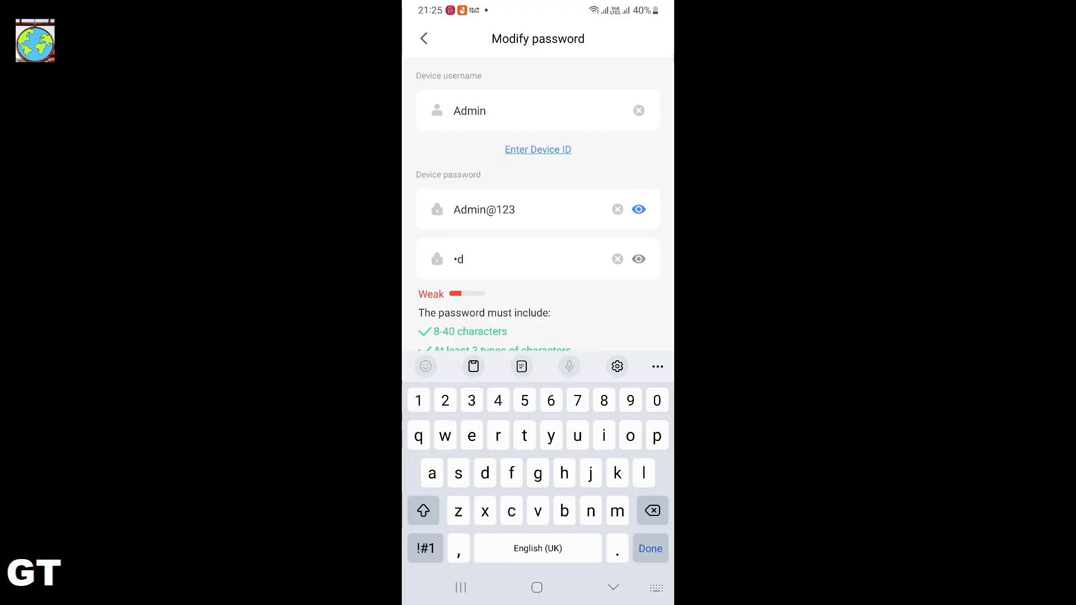
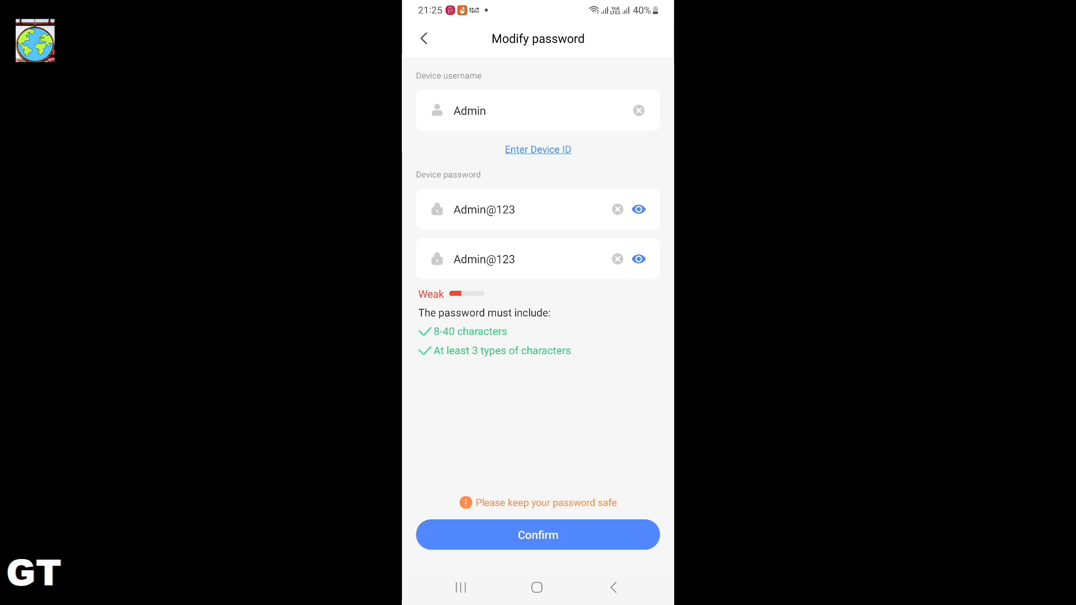
left_click(537, 535)
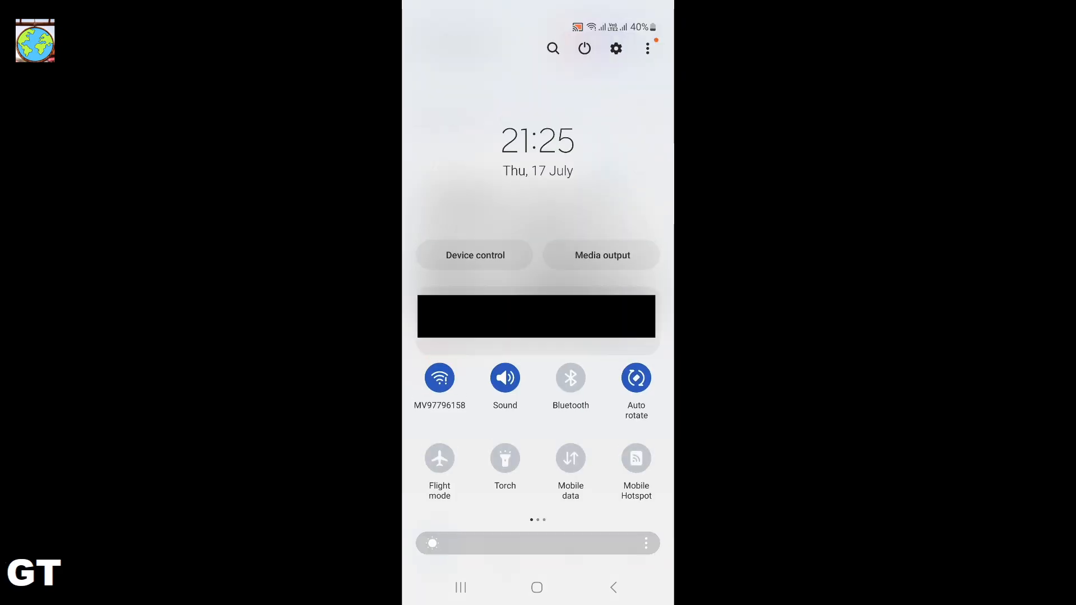
Turn the phone's Wi-Fi off to leave the camera hotspot and dismiss Quick Settings
left_click(438, 377)
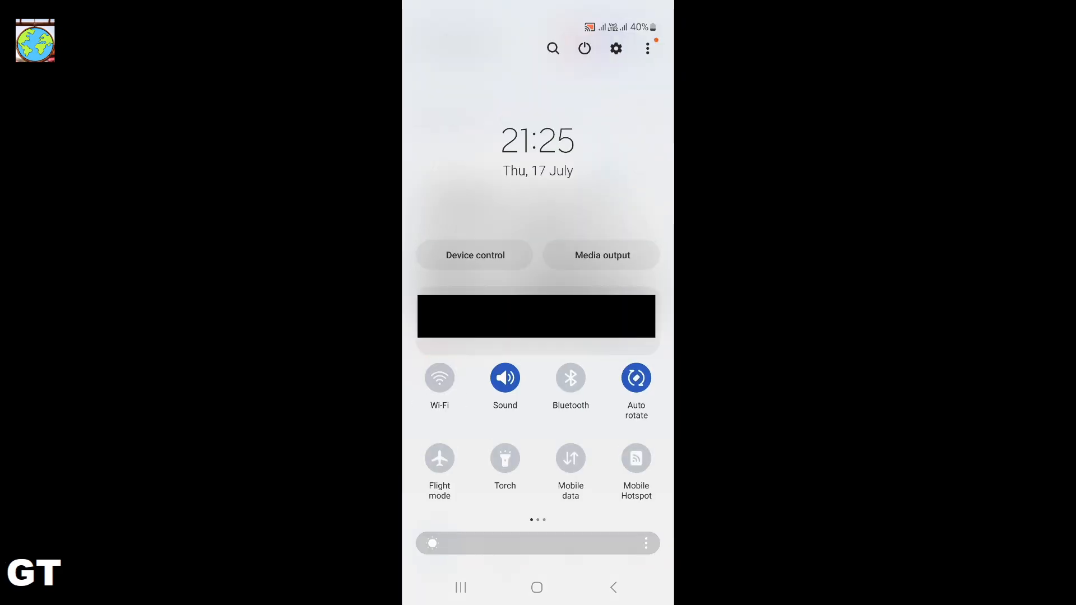
left_click(438, 378)
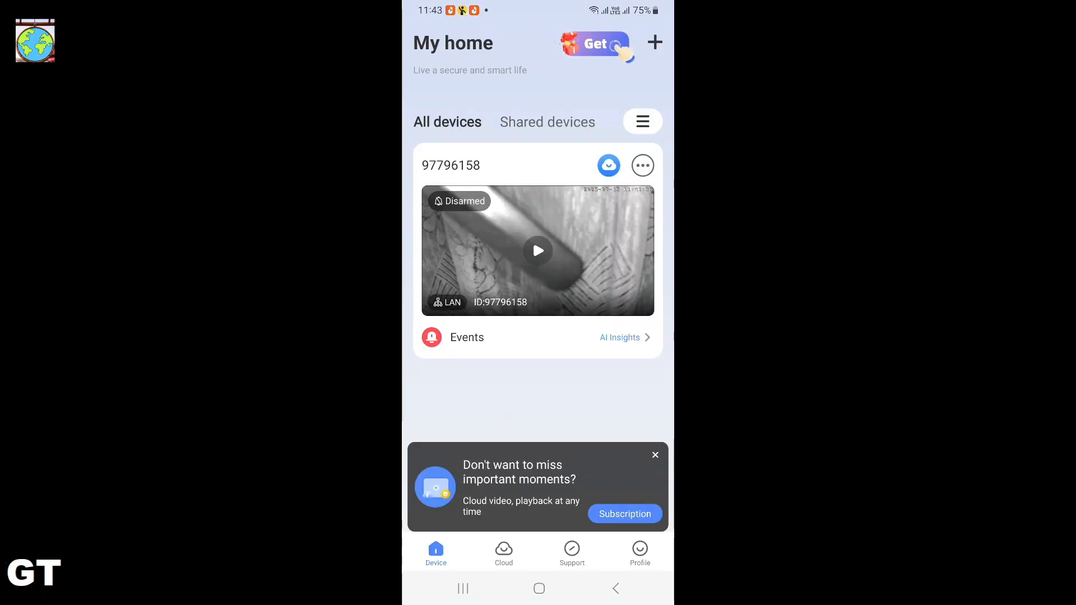
View camera 97796158 live, tilt it downward via PTZ, and bring up its Settings page
left_click(538, 251)
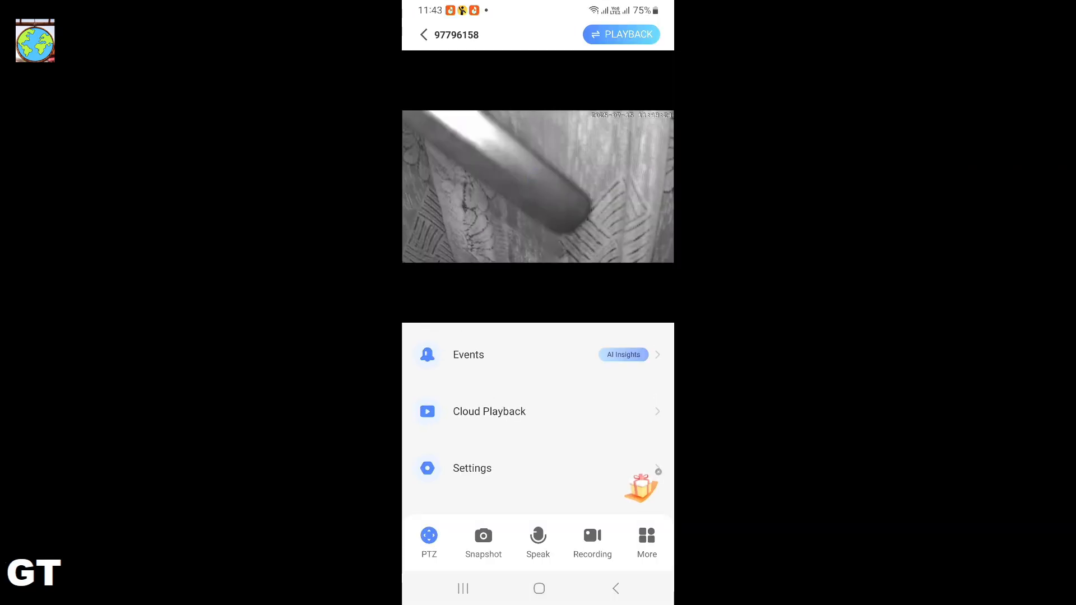
left_click(428, 535)
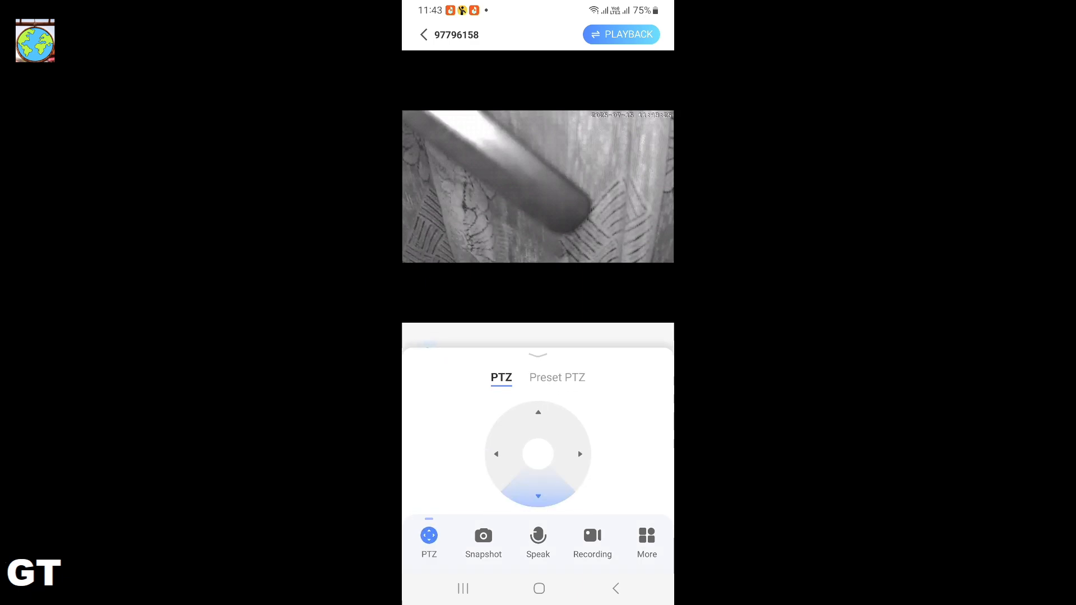
left_click(538, 495)
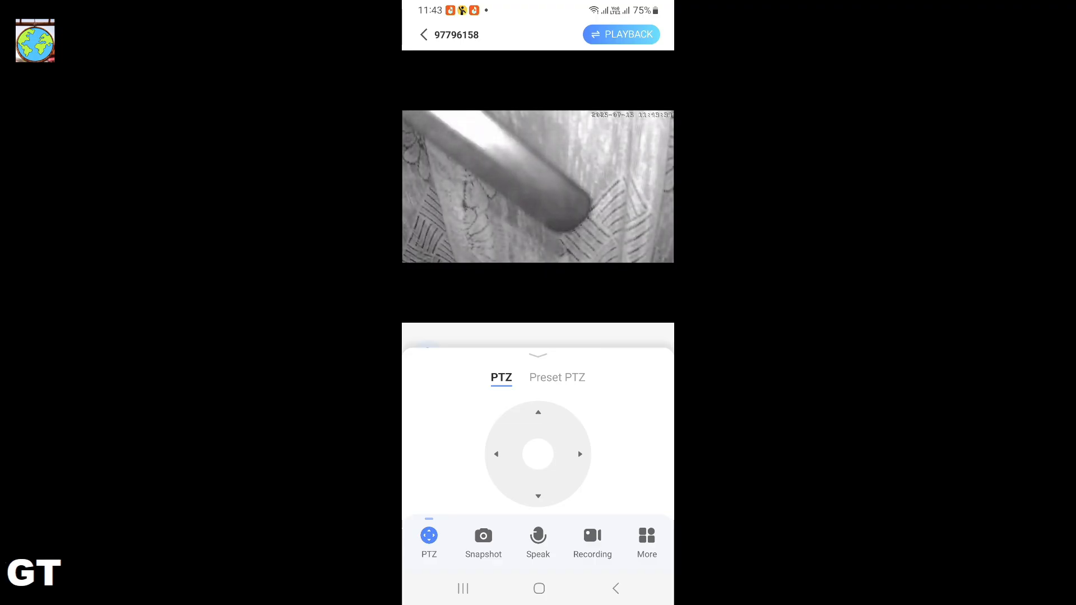
left_click(645, 538)
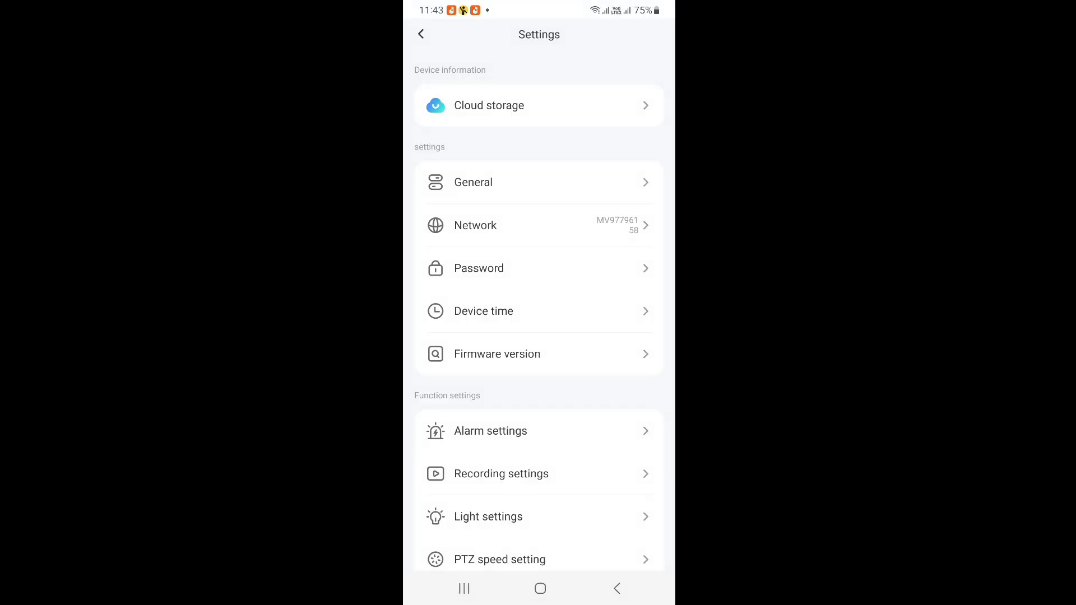
Put the camera in Wi-Fi station mode on the home network with its password and save
left_click(538, 225)
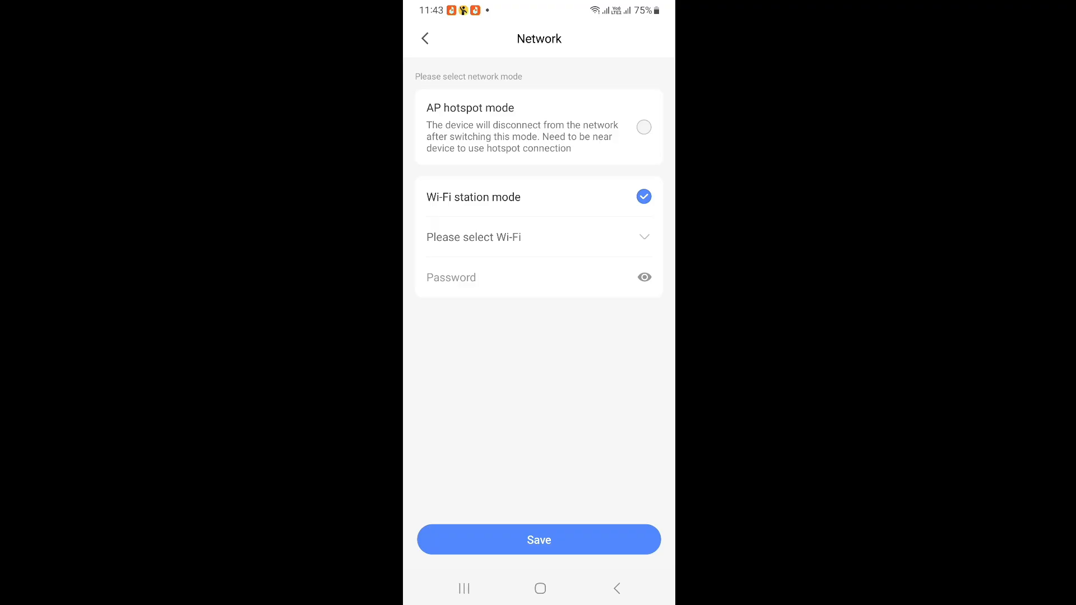
left_click(537, 237)
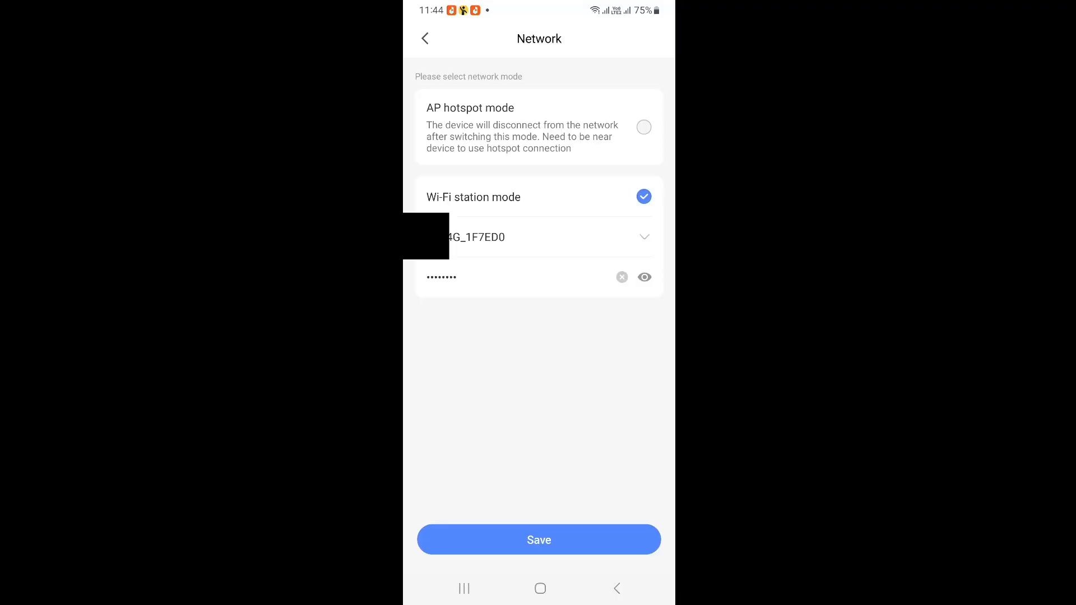
left_click(539, 539)
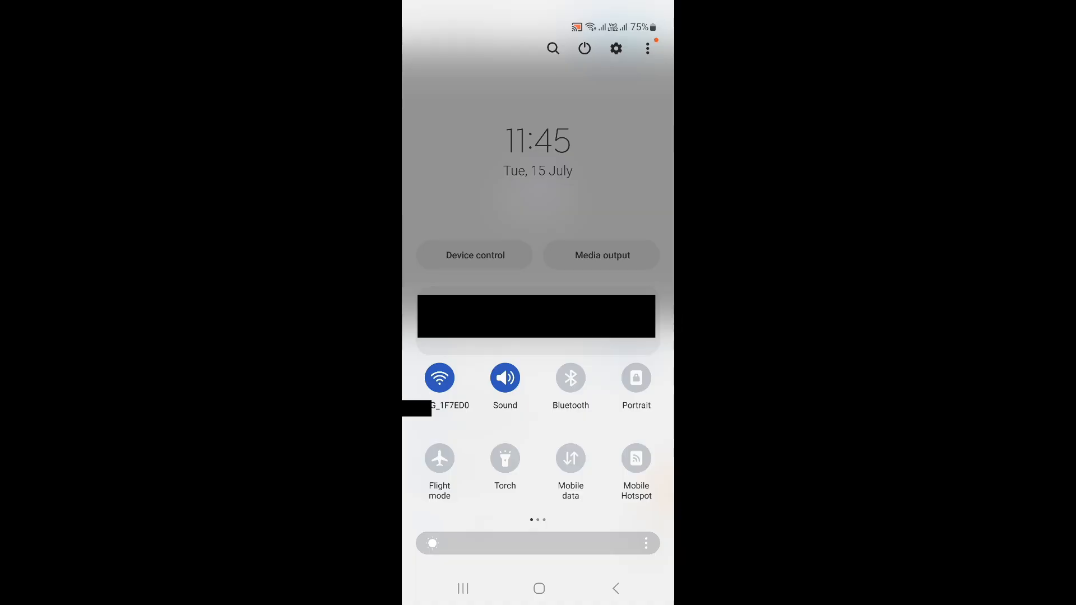
Turn phone Wi-Fi off, stream the camera remotely, and show its Events alarm list
left_click(438, 377)
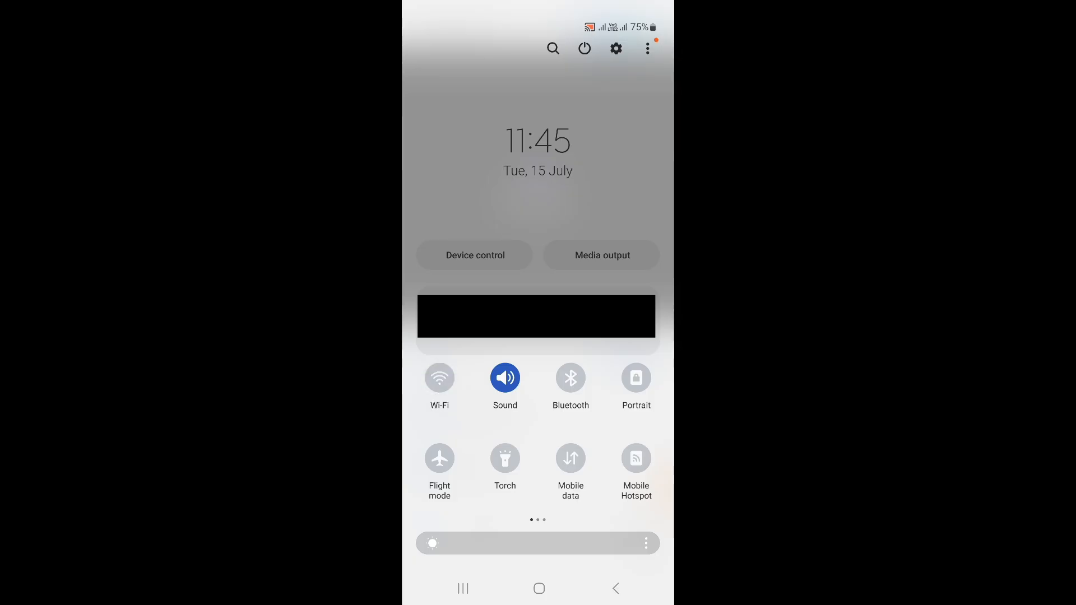
left_click(571, 458)
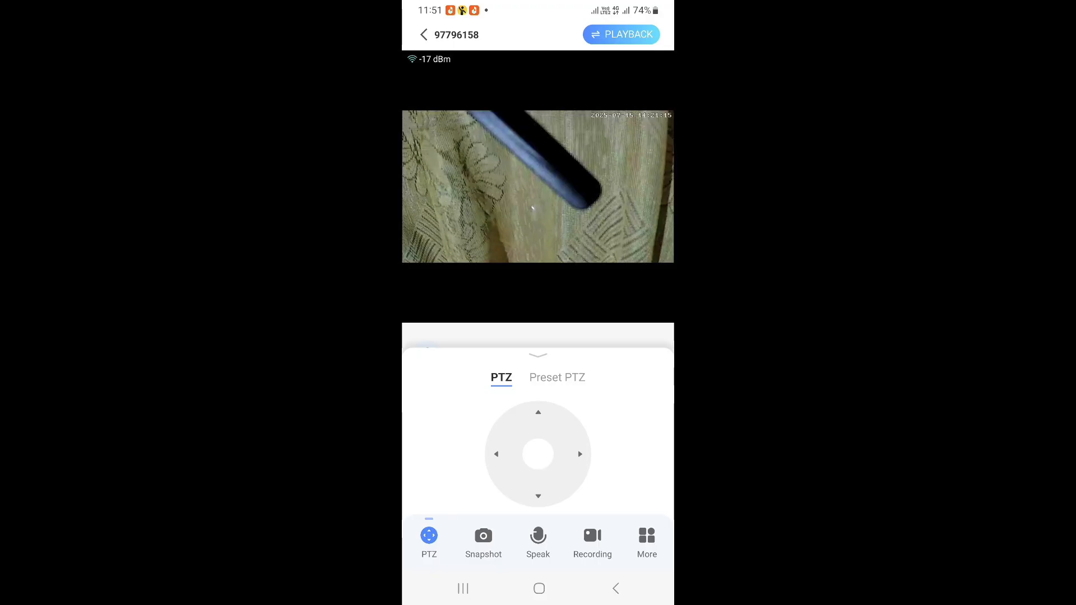
left_click(646, 541)
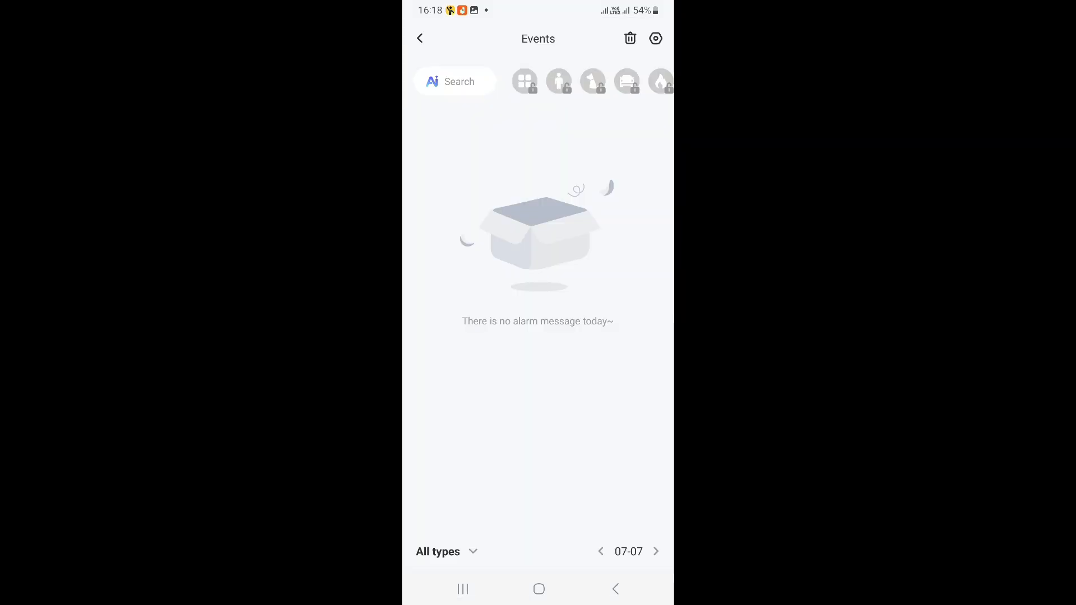
Filter Events to Motion detection alarm only, then return to the live feed
left_click(437, 551)
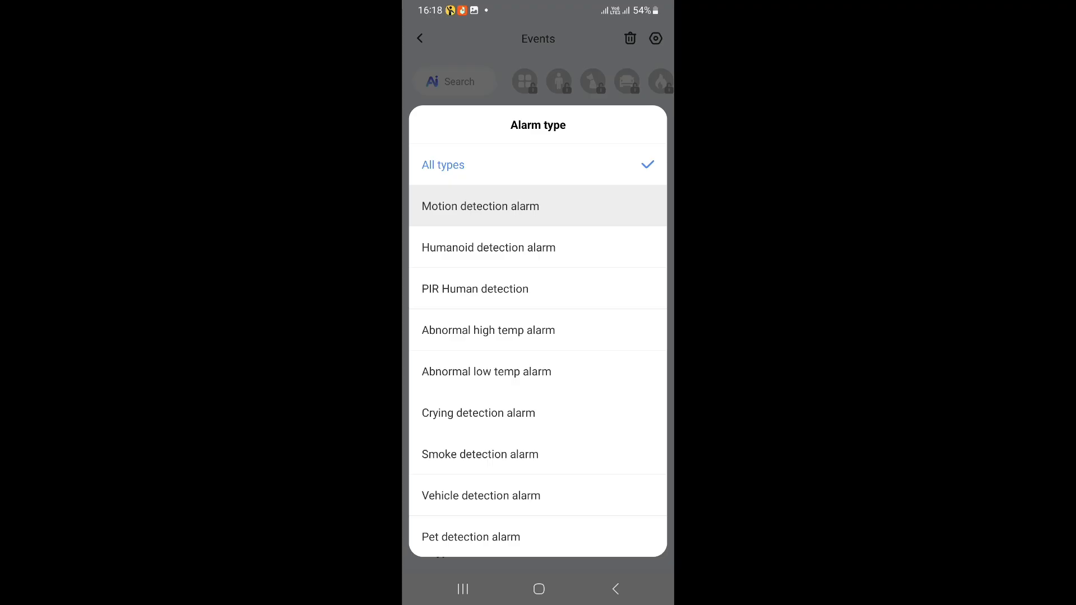
left_click(480, 206)
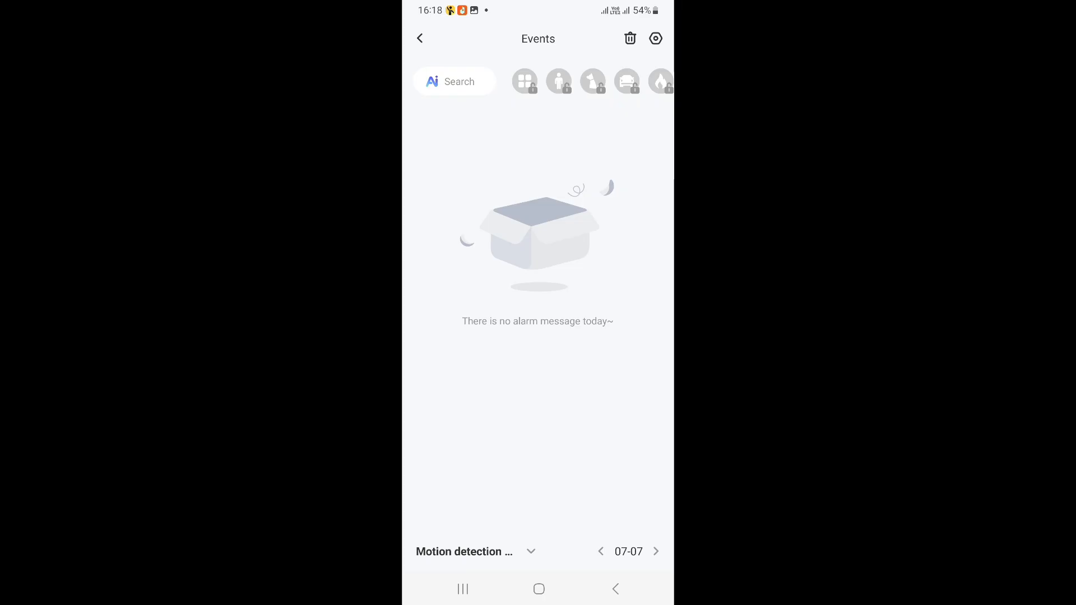
left_click(420, 39)
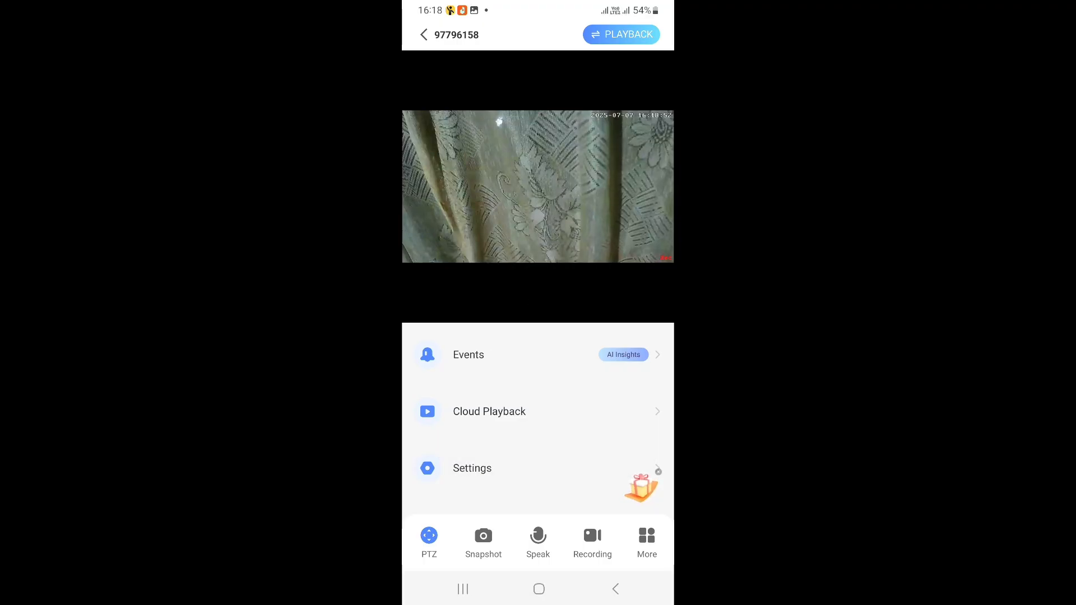
Review Light settings with Floodlight left on Auto and go back to the live view
left_click(472, 467)
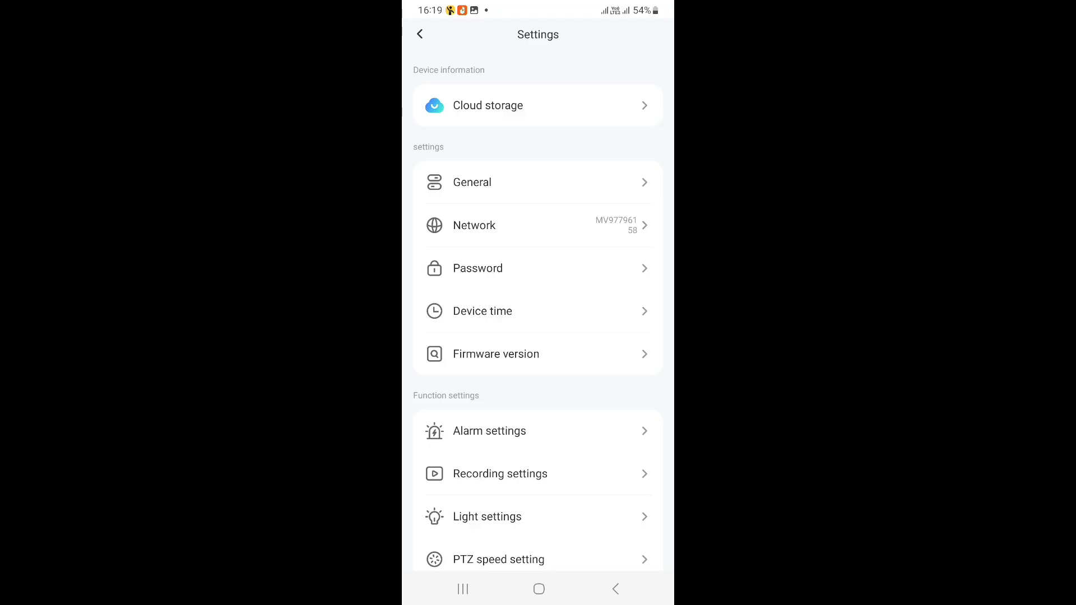
left_click(487, 516)
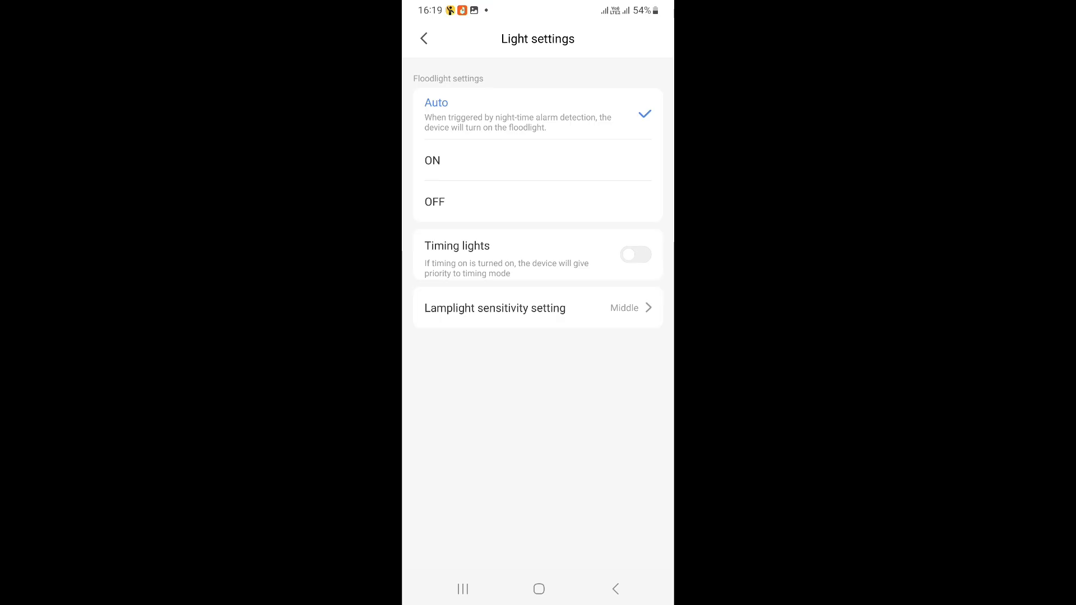
left_click(423, 38)
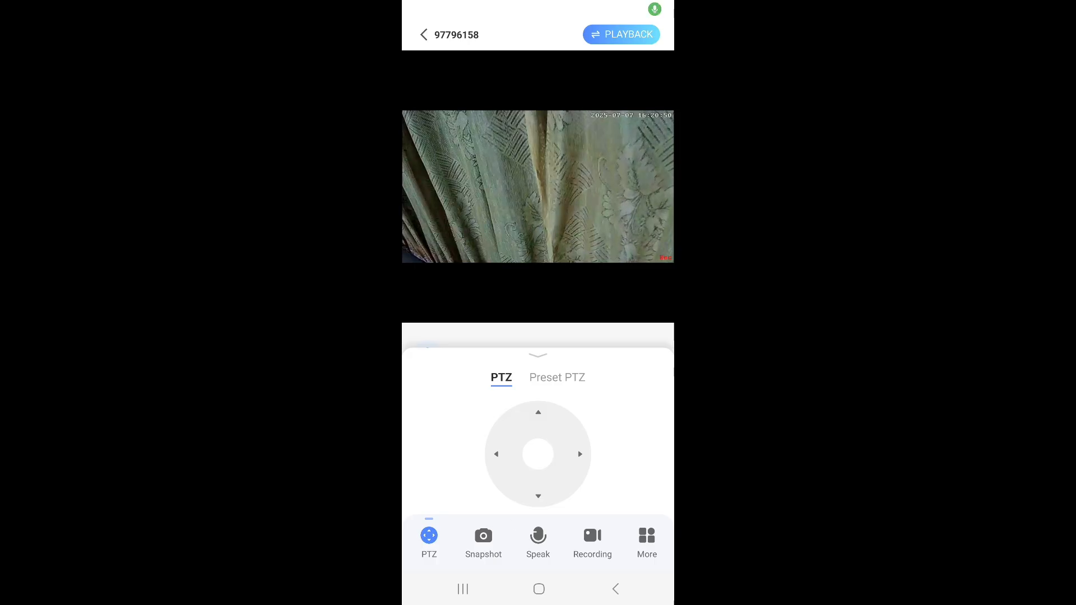
Talk through the camera's speaker twice with Speak, then expand the More feature grid
left_click(538, 541)
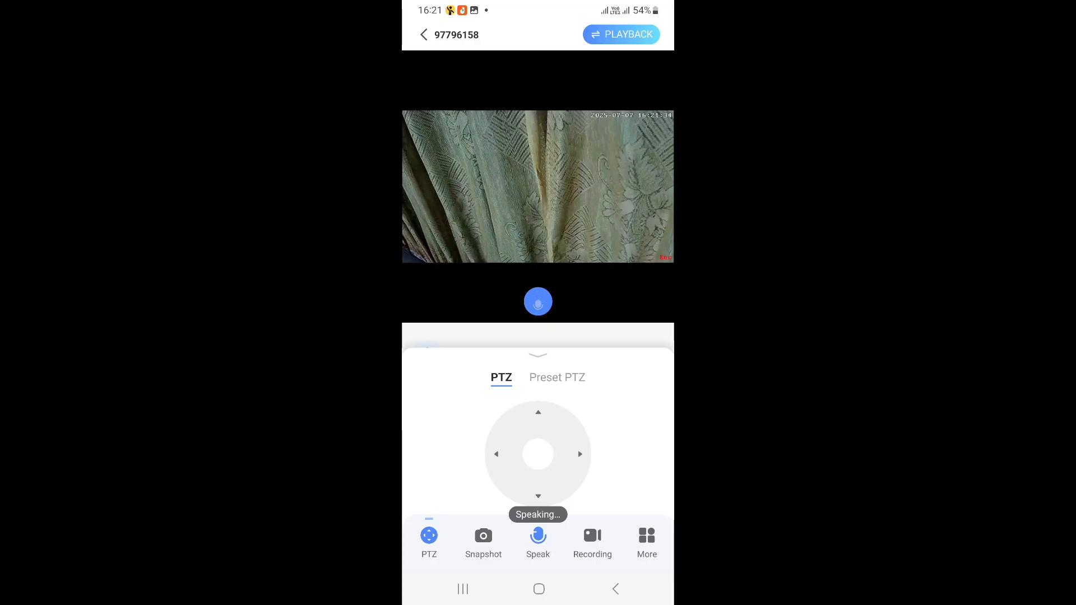
left_click(537, 541)
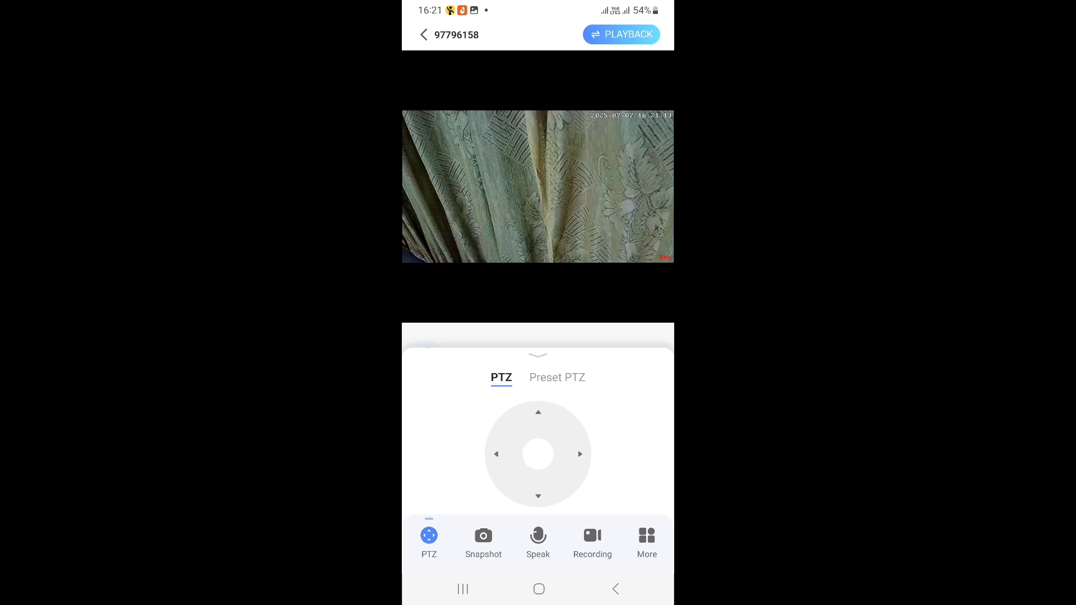
left_click(538, 540)
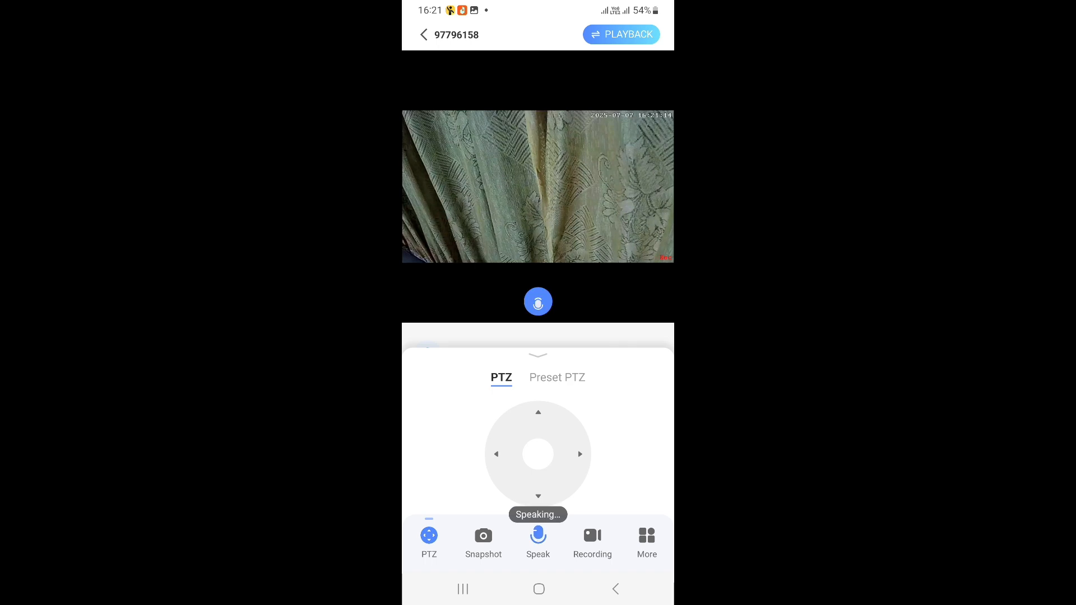
left_click(538, 540)
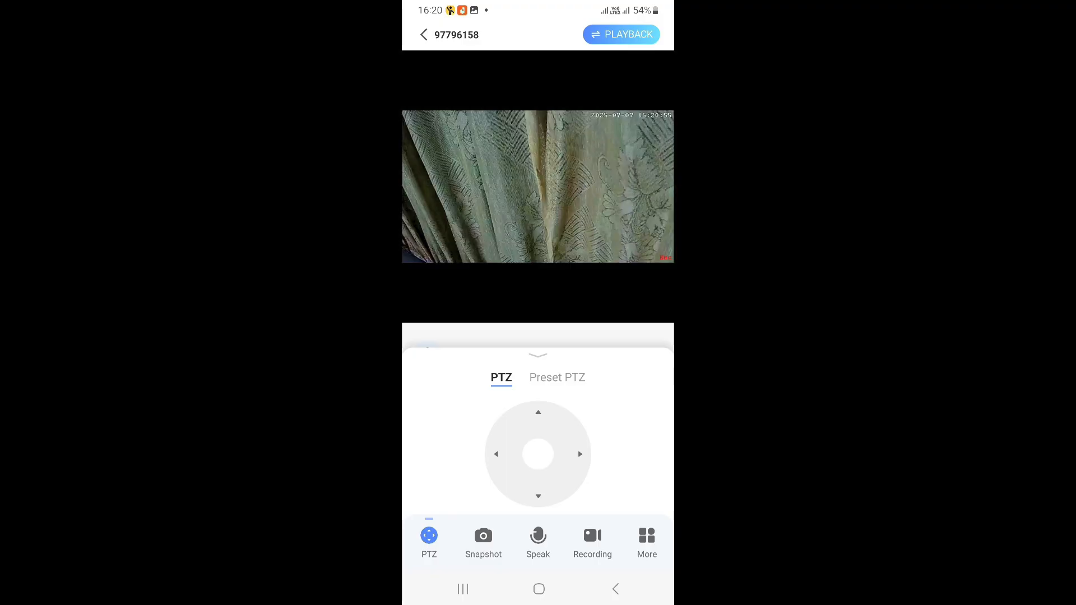
left_click(645, 535)
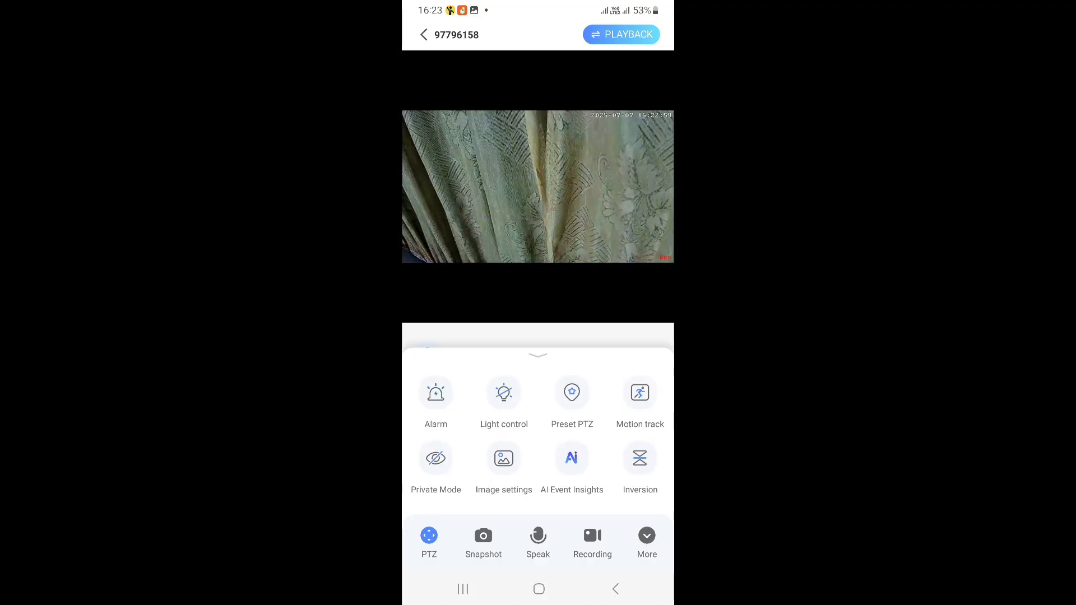
Enable Motion track with the current view as guard position and start recording the feed
left_click(639, 394)
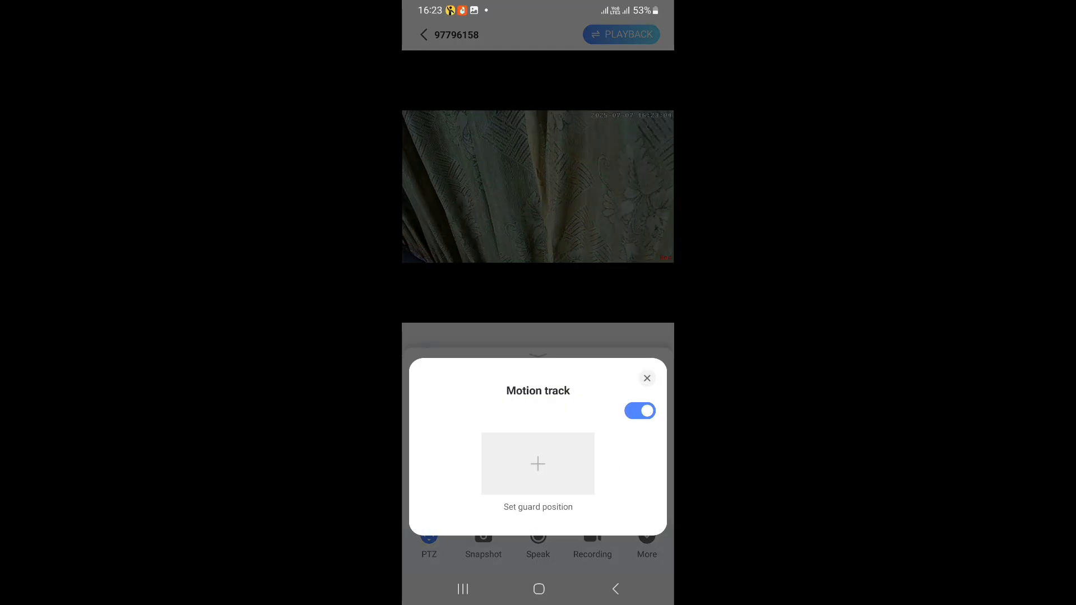
left_click(537, 464)
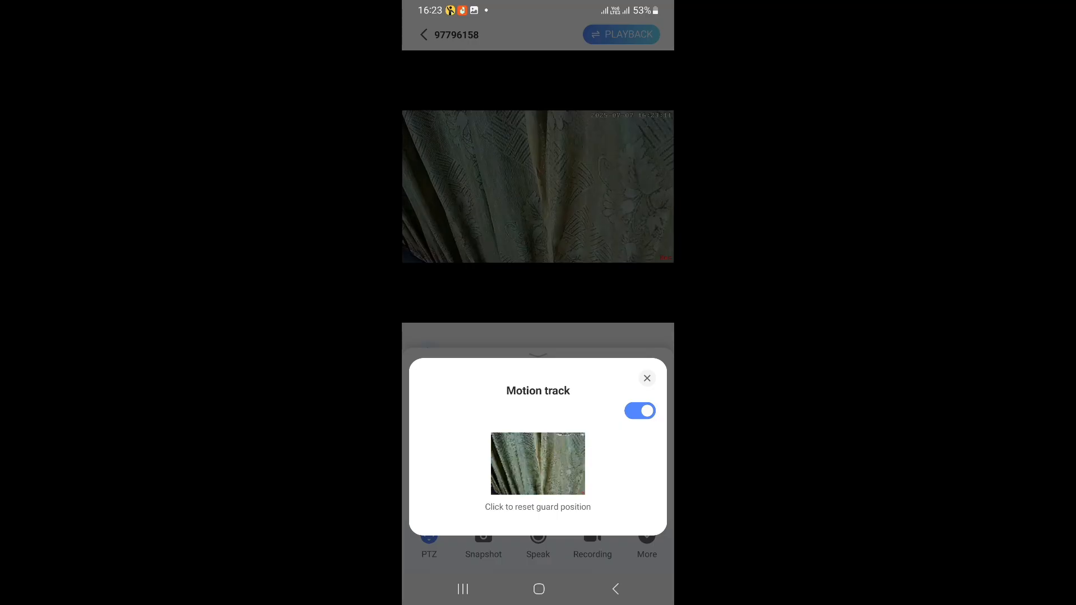
left_click(645, 378)
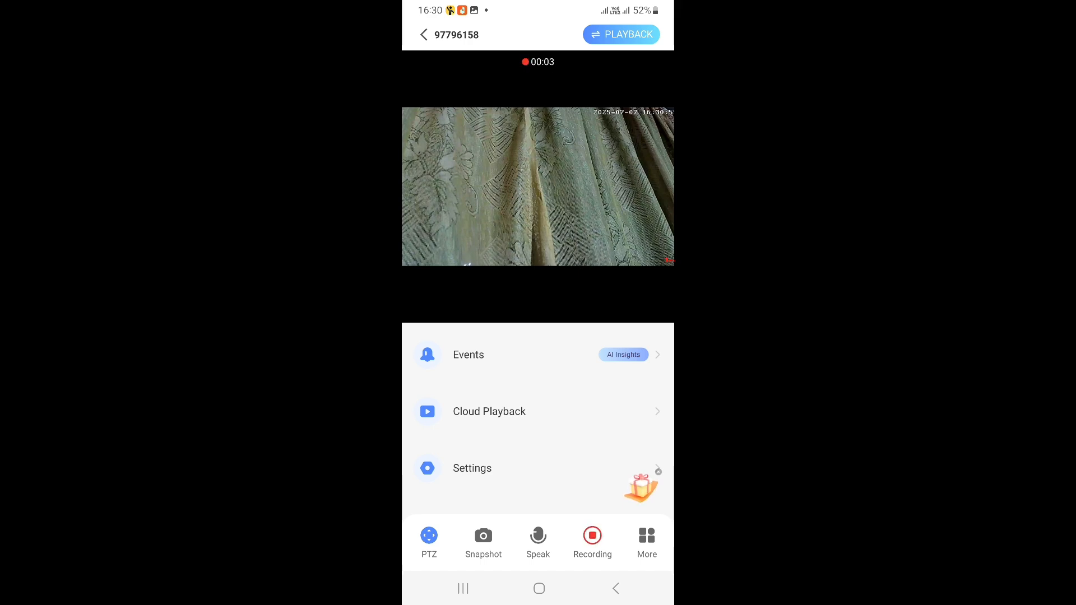
Switch camera 97796158's live feed to landscape full screen
left_click(592, 541)
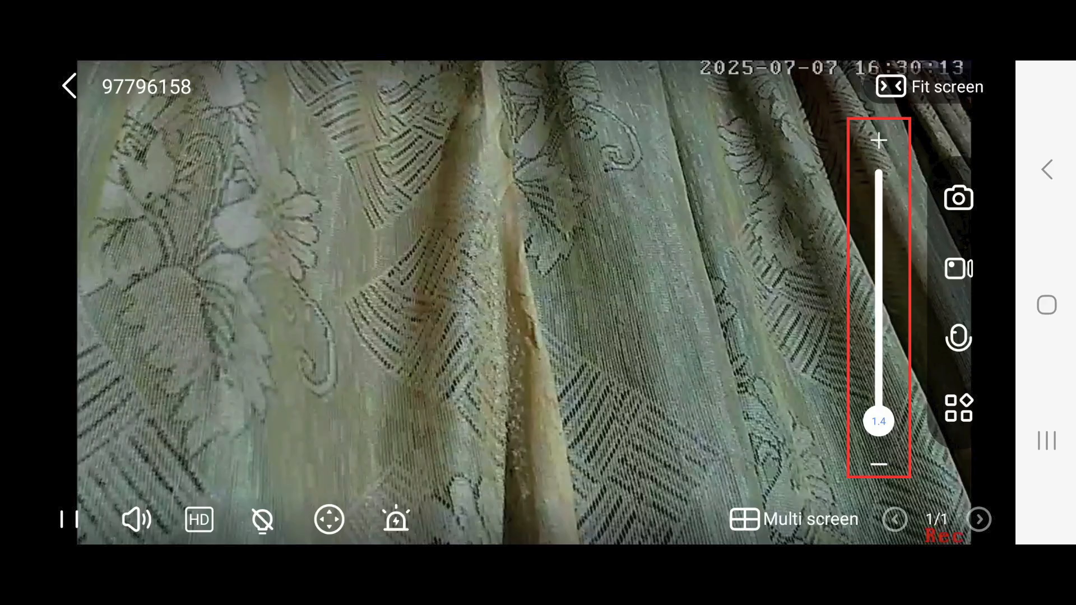
Review the right-side full-screen controls: zoom, snapshot, record and speak
left_click(959, 198)
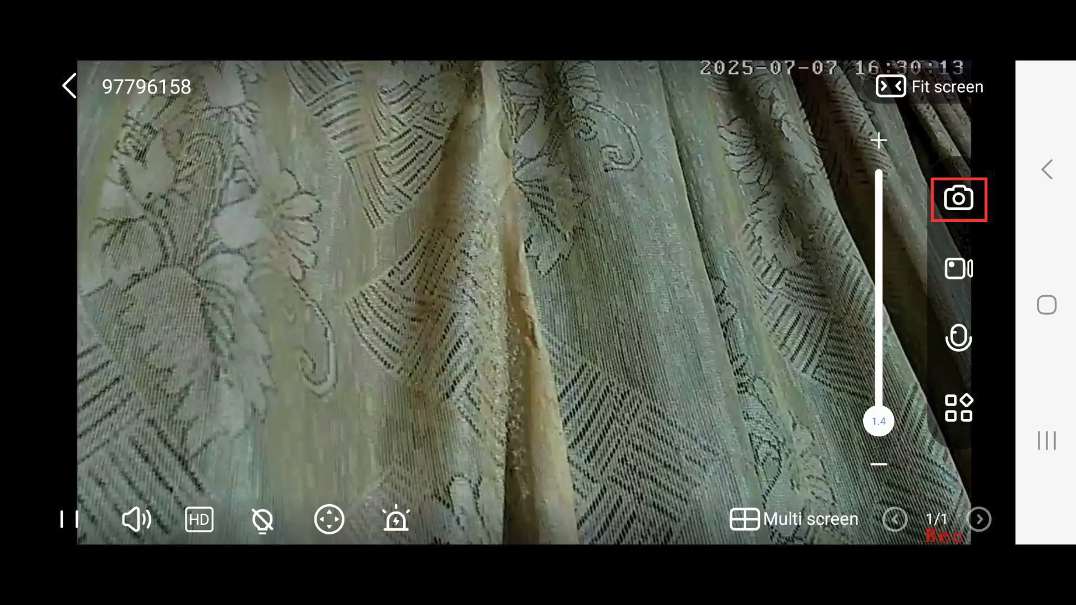
left_click(958, 268)
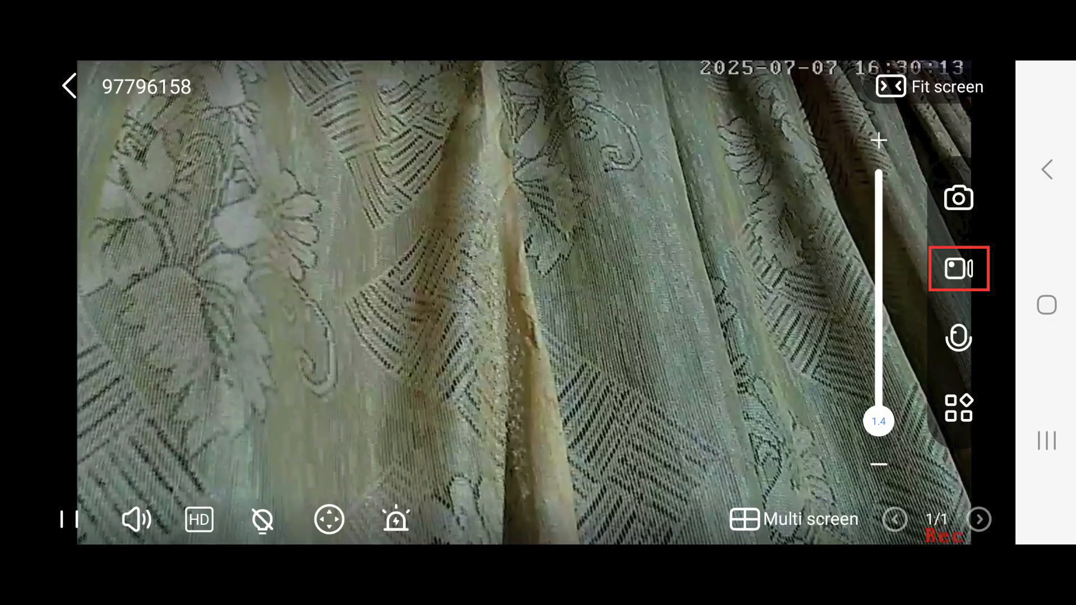
left_click(957, 337)
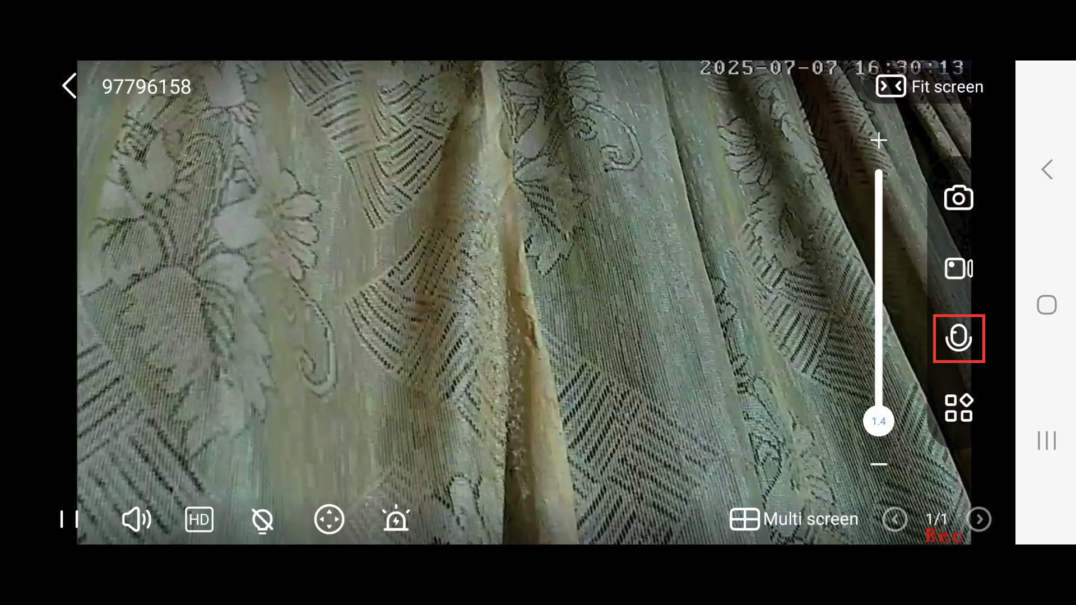
left_click(957, 407)
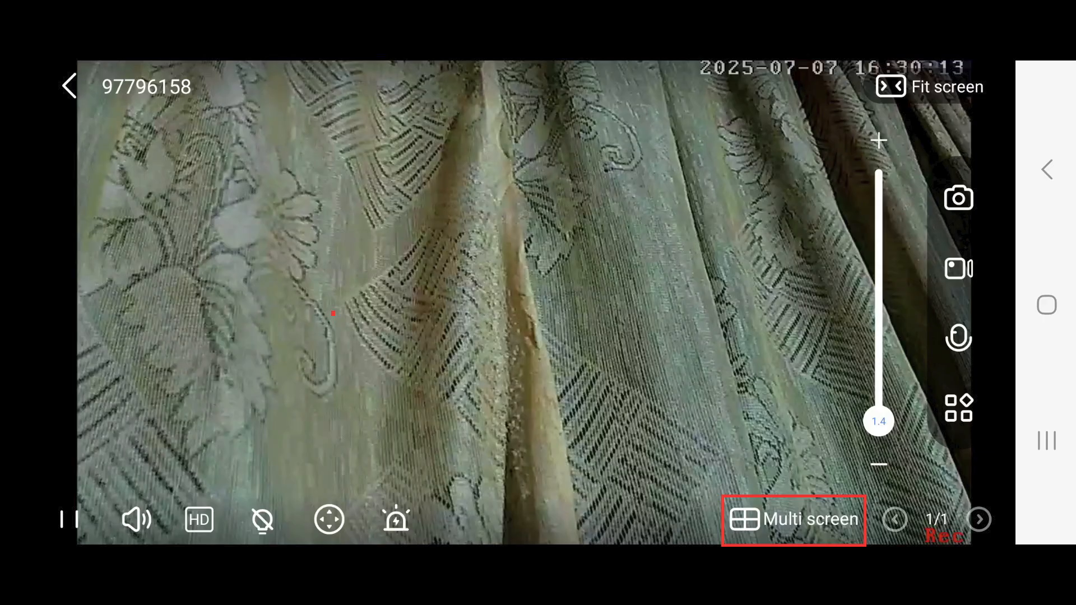
Review the bottom controls (multi screen, alarm, PTZ, light, HD, sound) and exit full screen
left_click(396, 519)
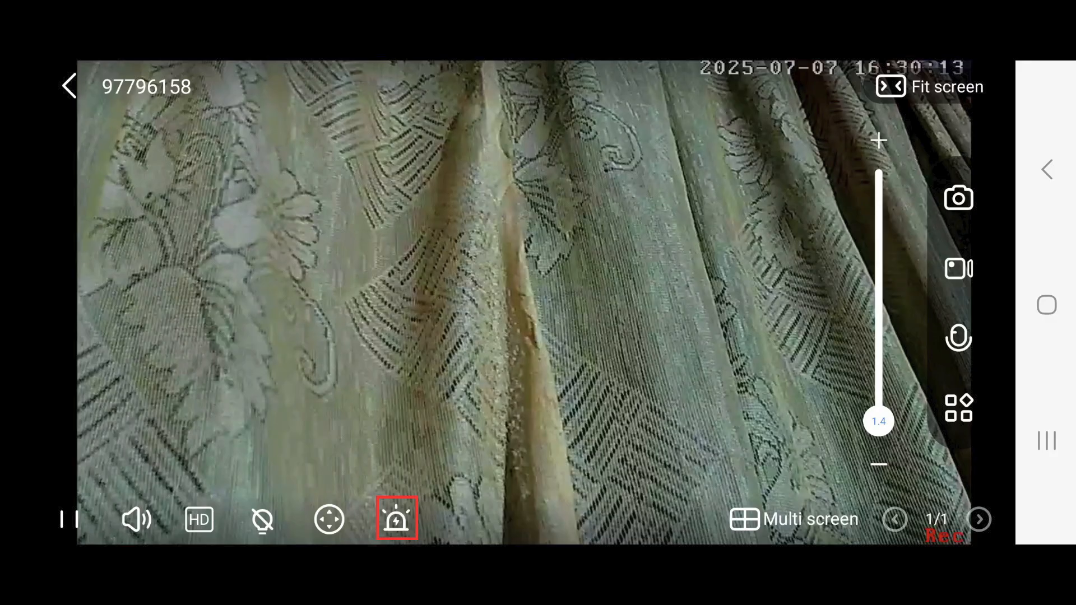
left_click(329, 519)
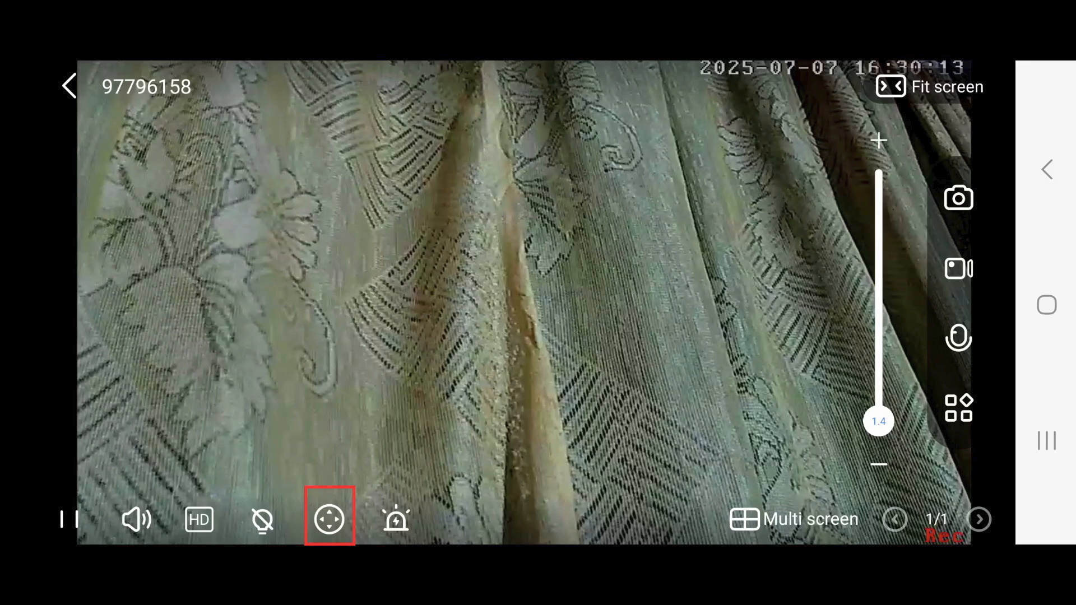
left_click(263, 518)
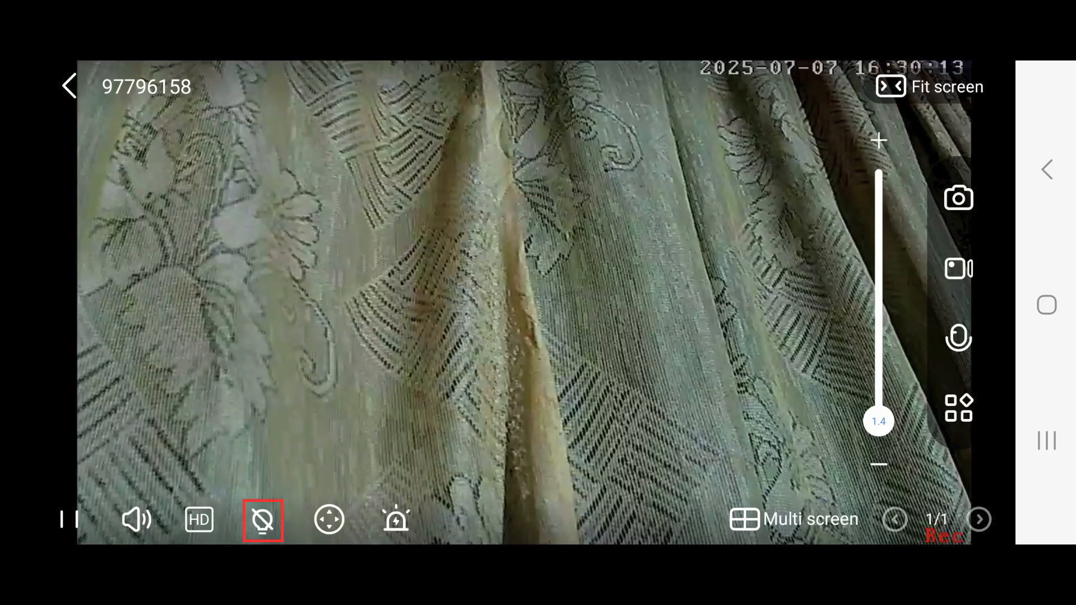
left_click(199, 520)
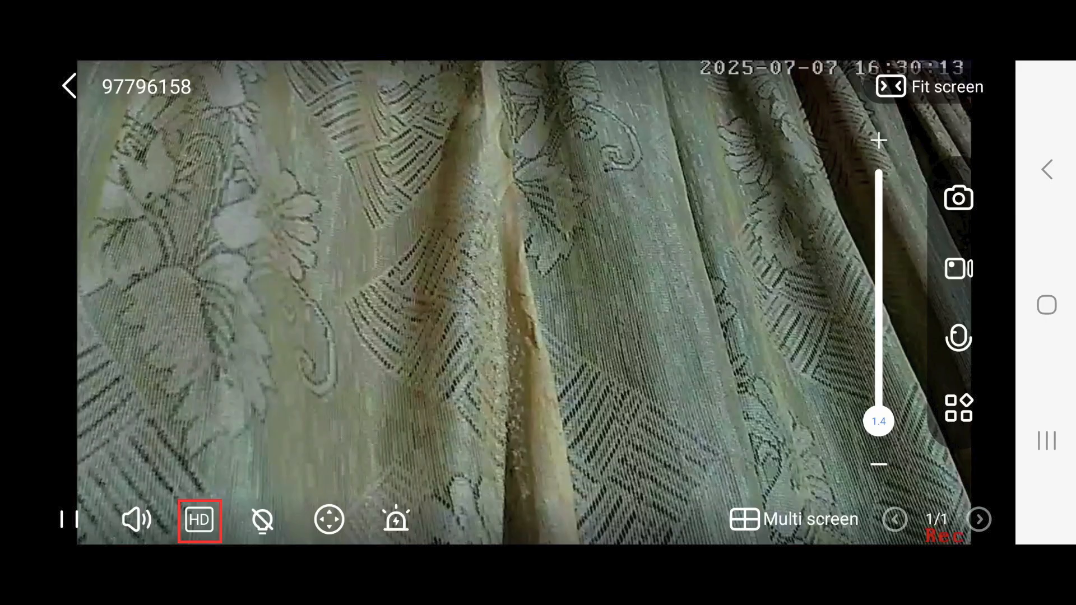
left_click(135, 520)
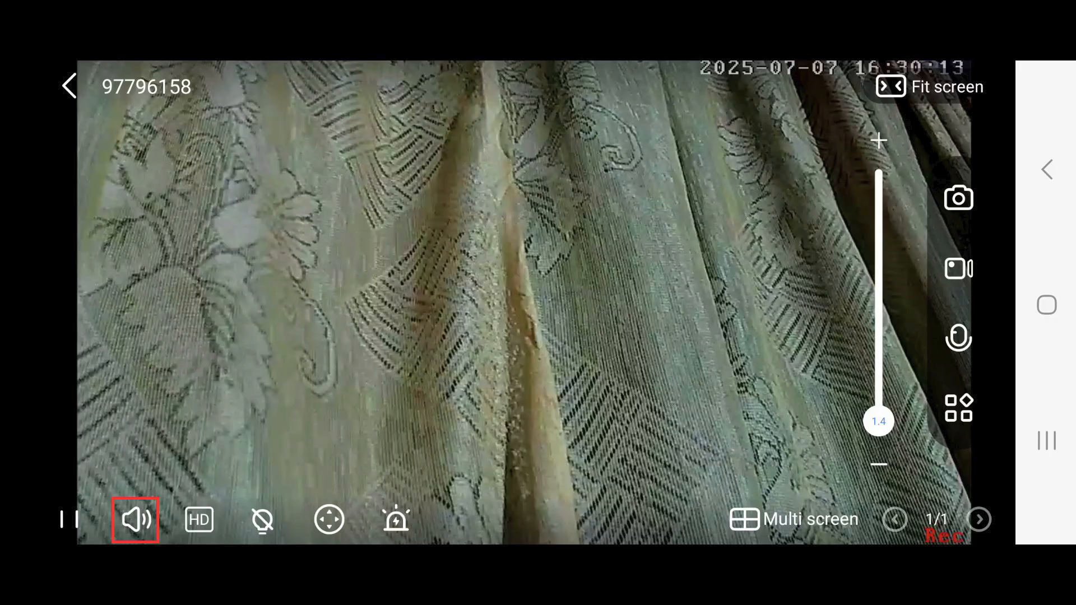
left_click(71, 519)
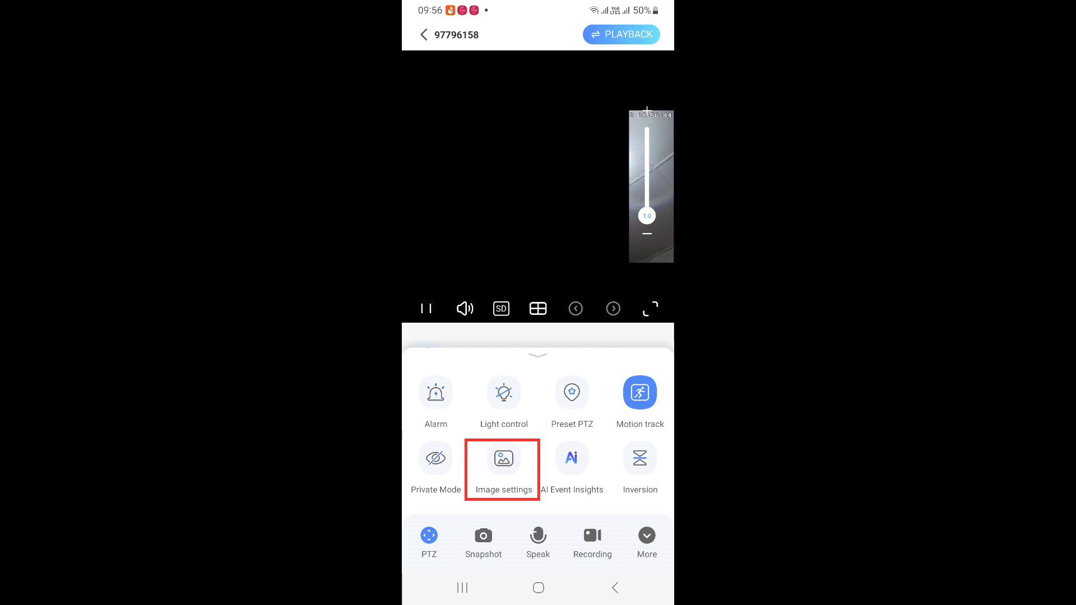
left_click(435, 458)
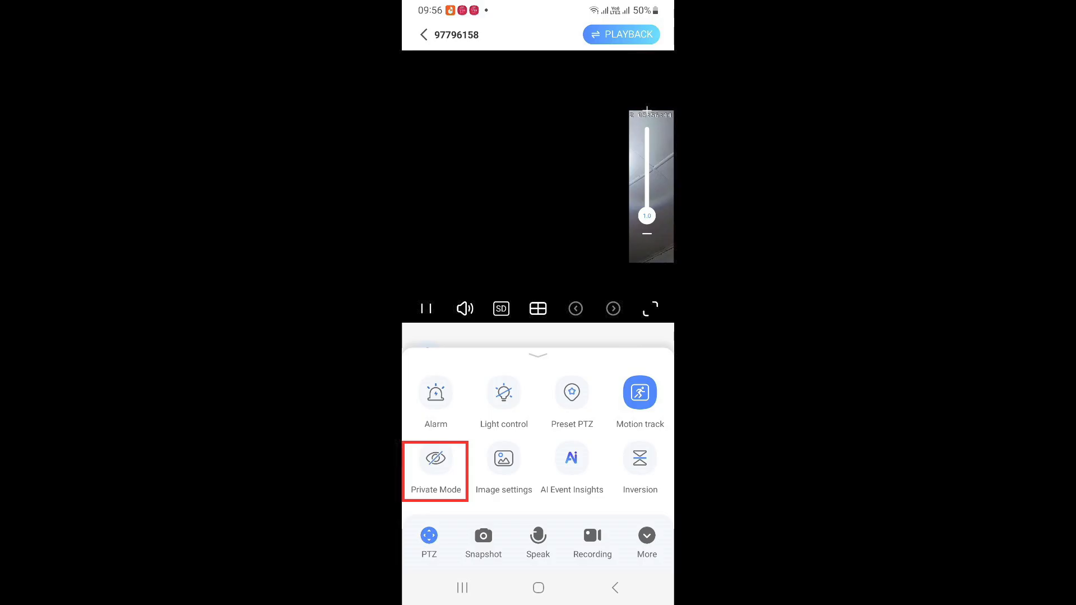
left_click(482, 535)
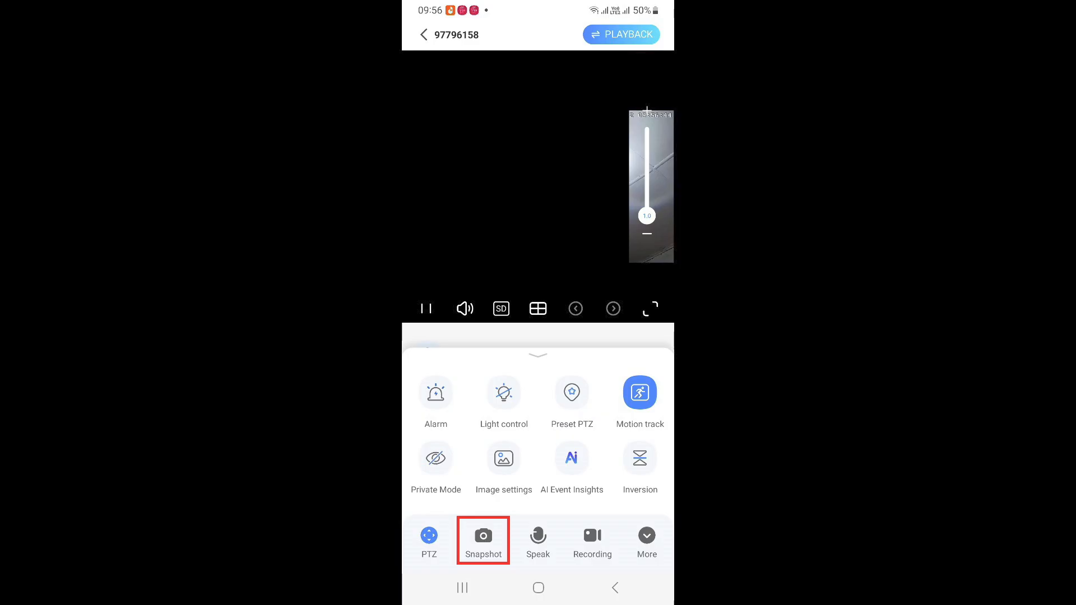
left_click(435, 393)
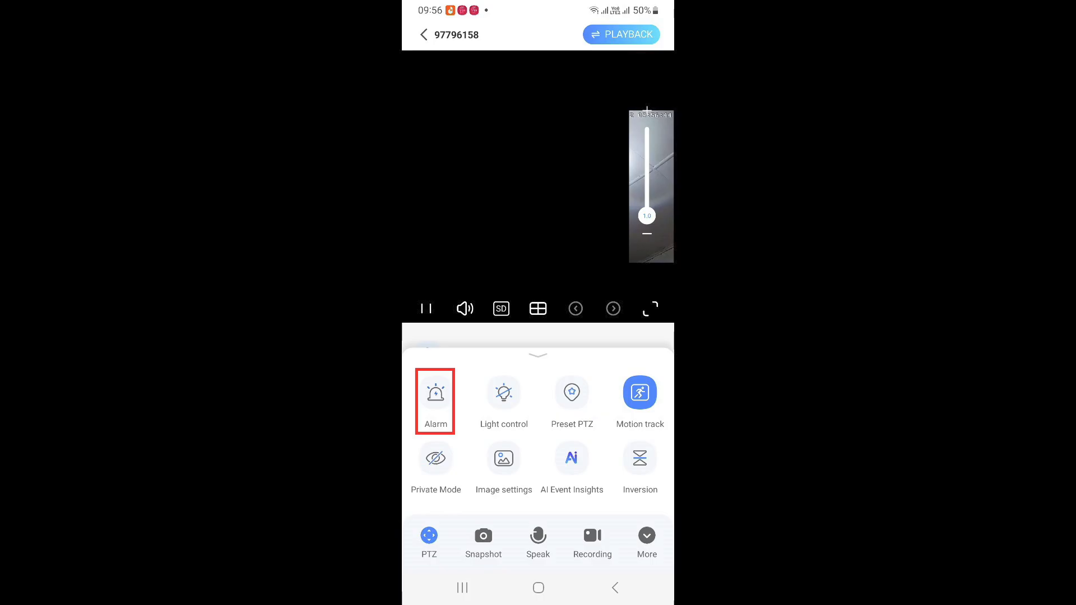
left_click(571, 393)
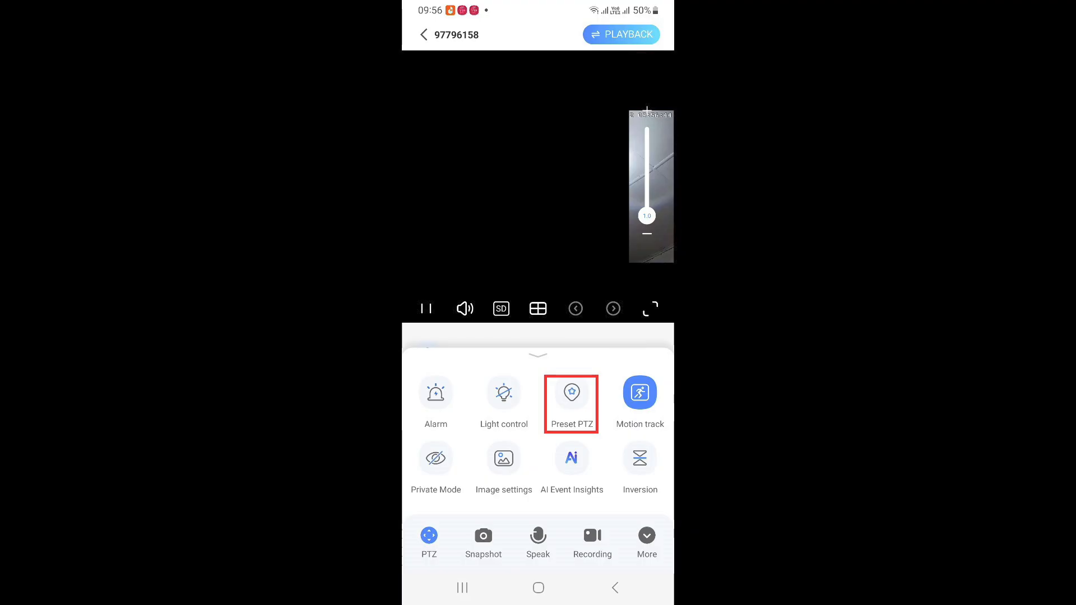
left_click(571, 458)
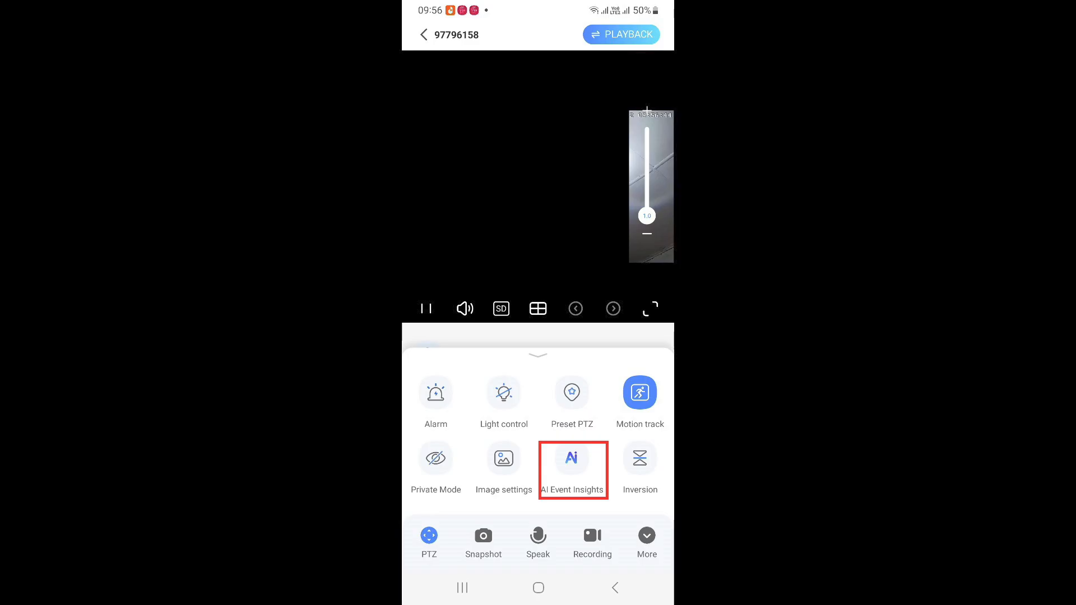
left_click(503, 393)
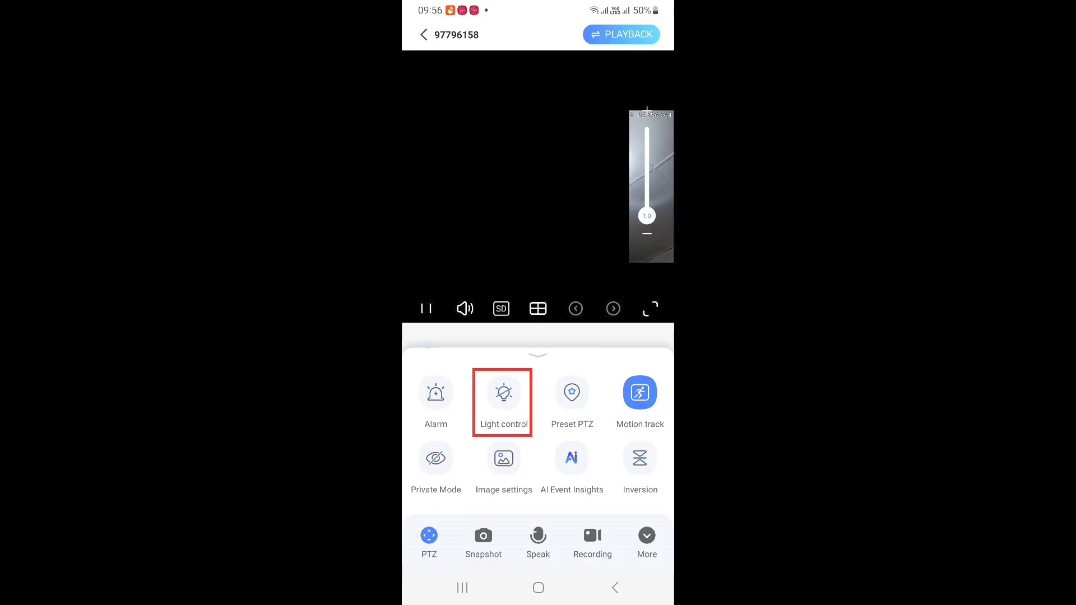
left_click(424, 308)
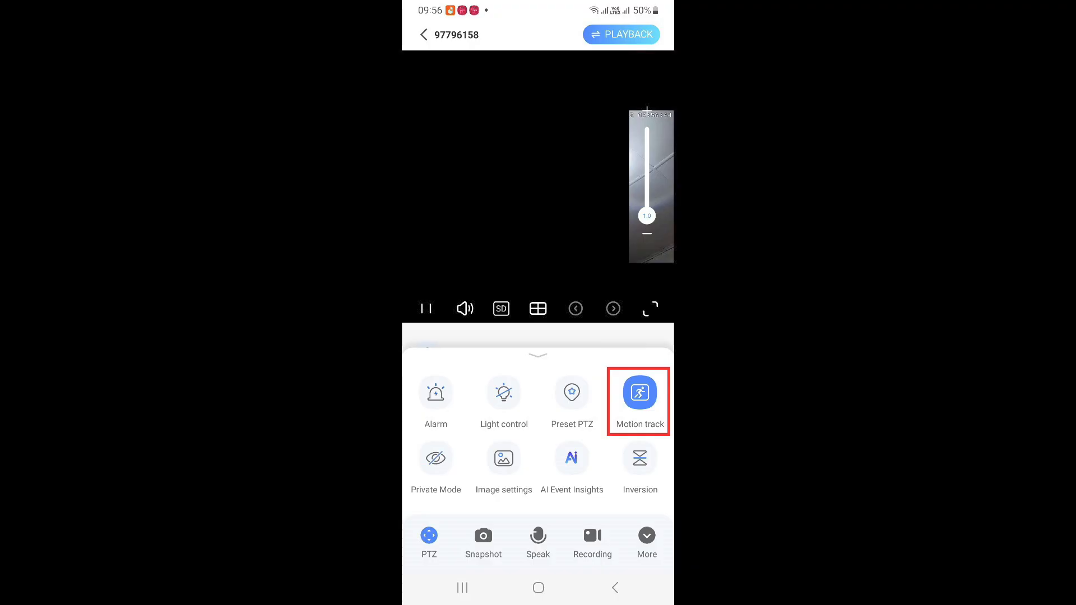
left_click(637, 394)
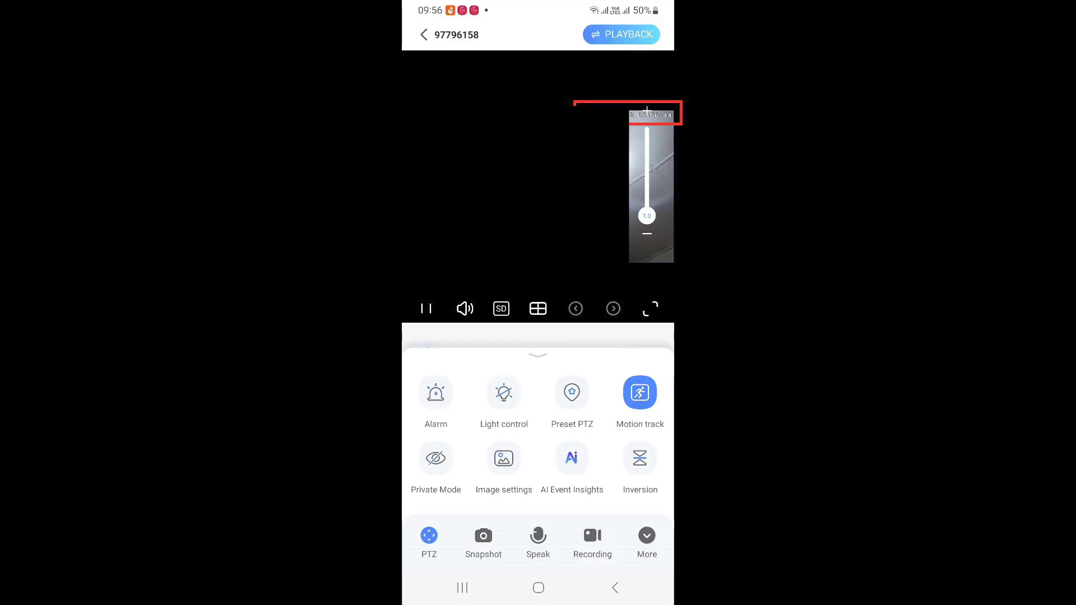
left_click(575, 308)
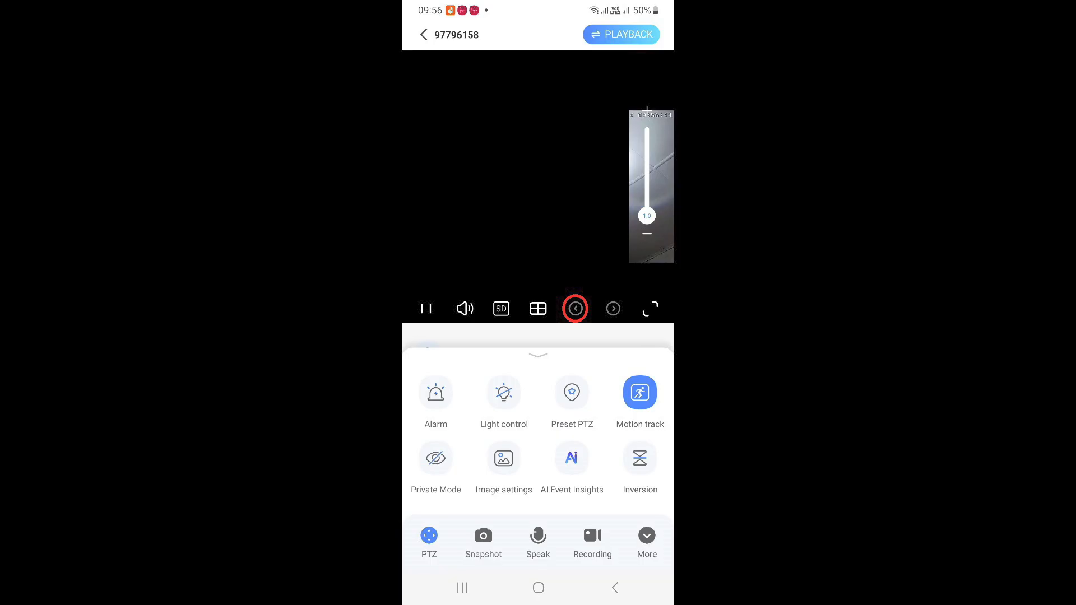
left_click(538, 308)
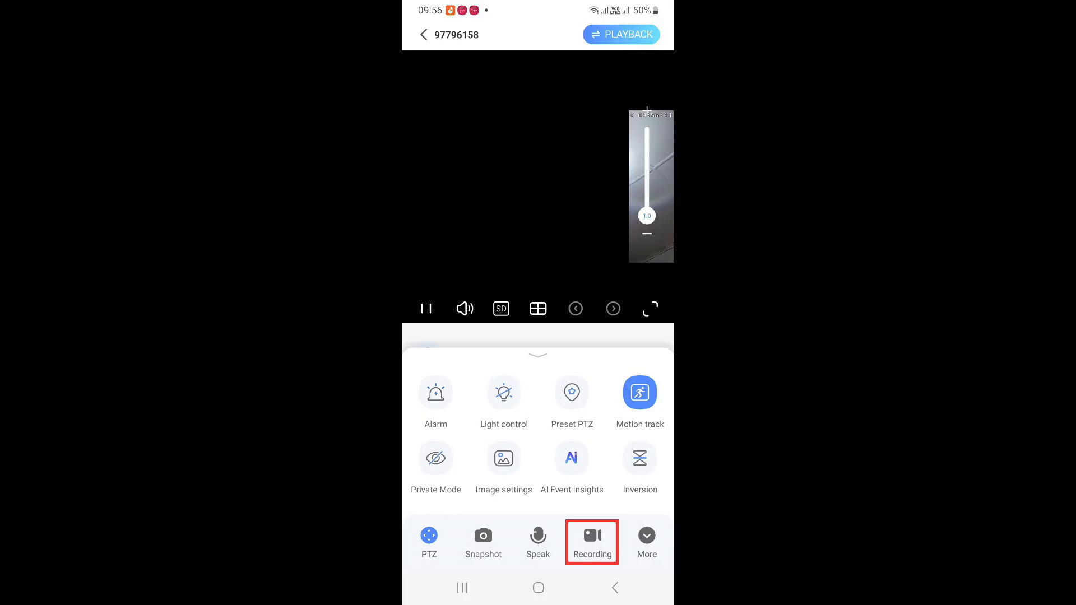
left_click(646, 541)
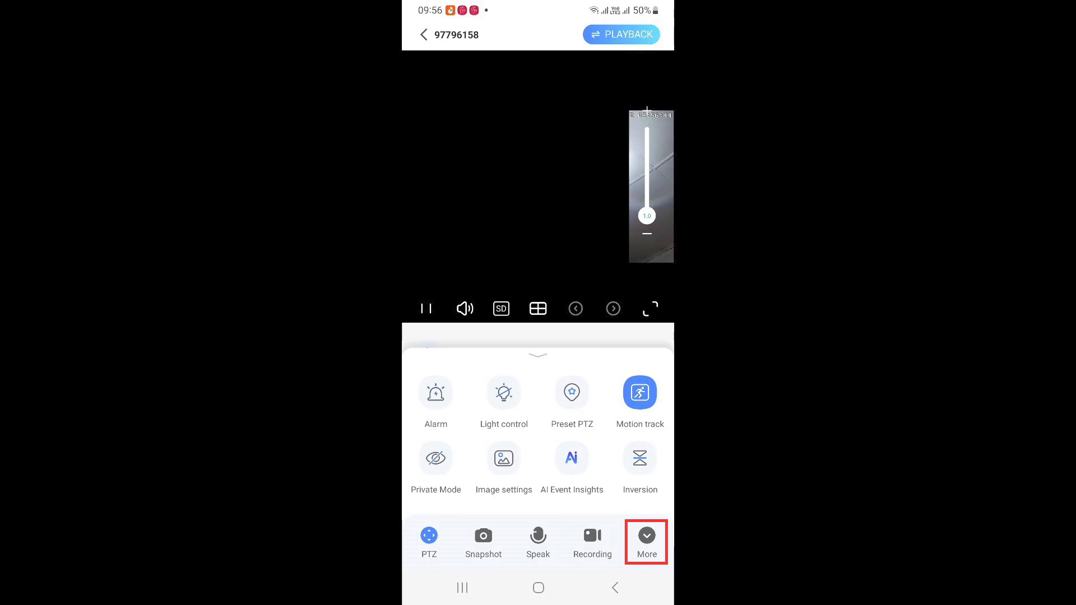